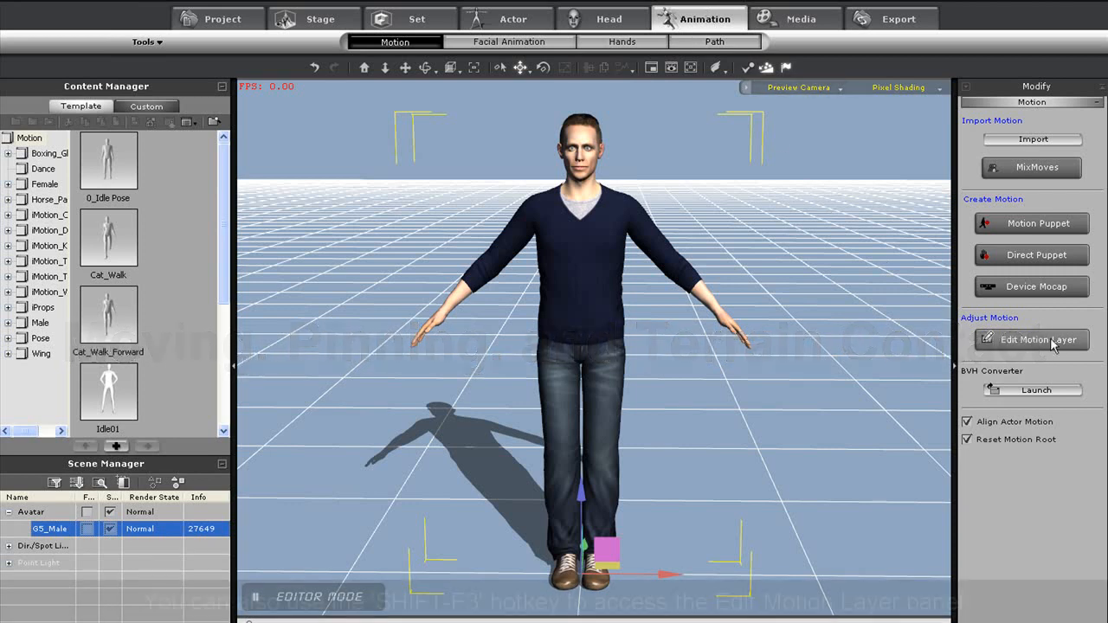
Open Edit Motion Layer on the male avatar, orbit to a side view, and pin move and rotate
left_click(1030, 340)
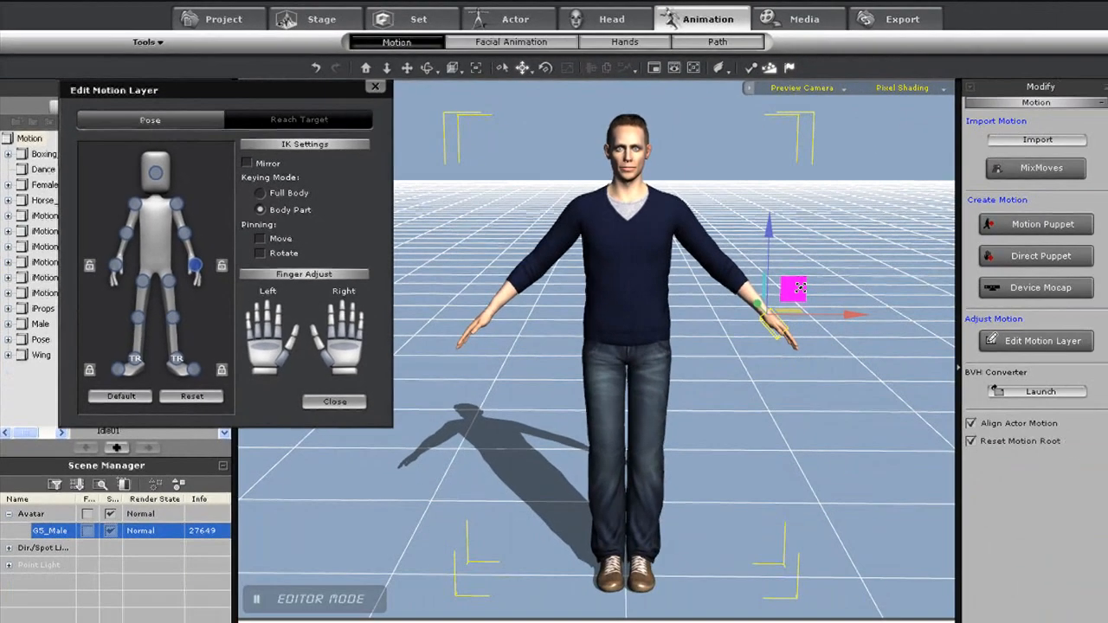
left_click_drag(794, 288, 705, 263)
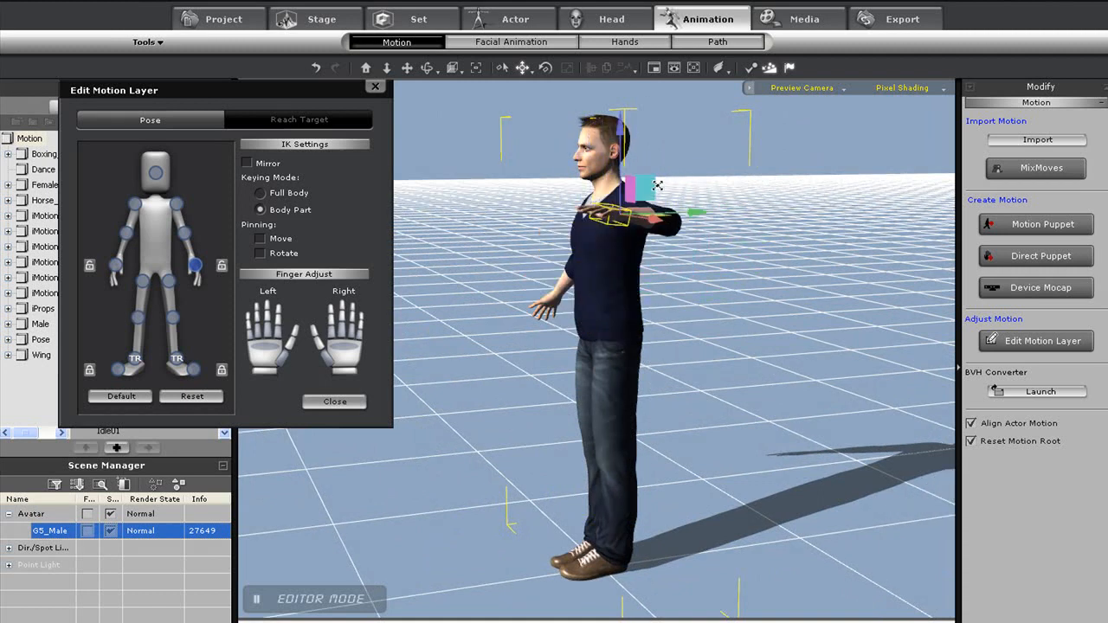
left_click_drag(645, 195, 657, 208)
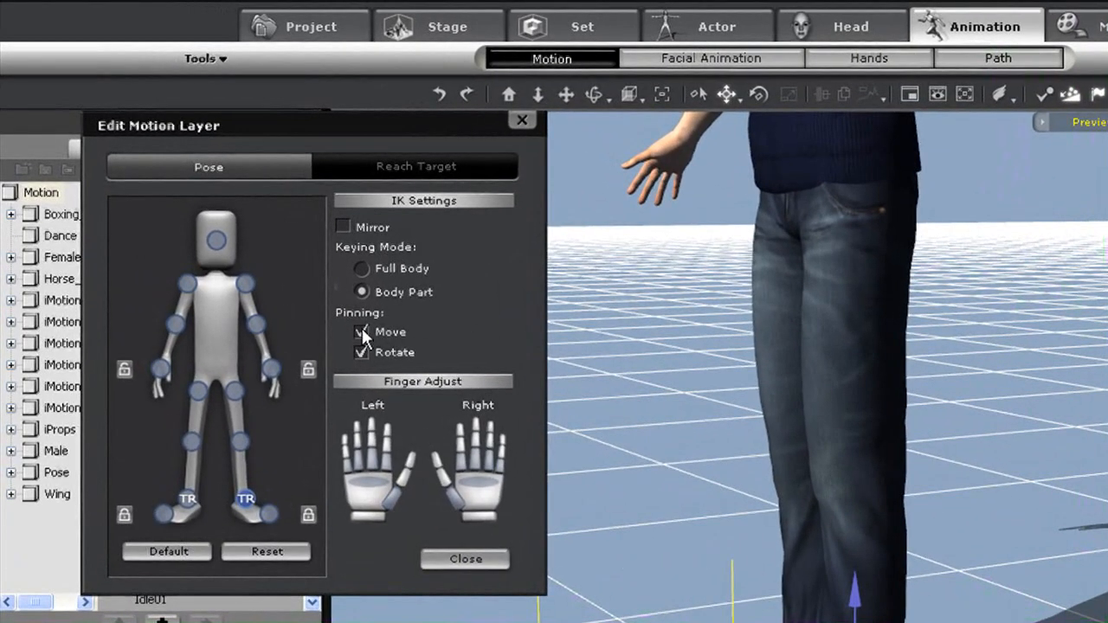
Uncheck Pinning Move and Rotate in Edit Motion Layer
left_click(361, 332)
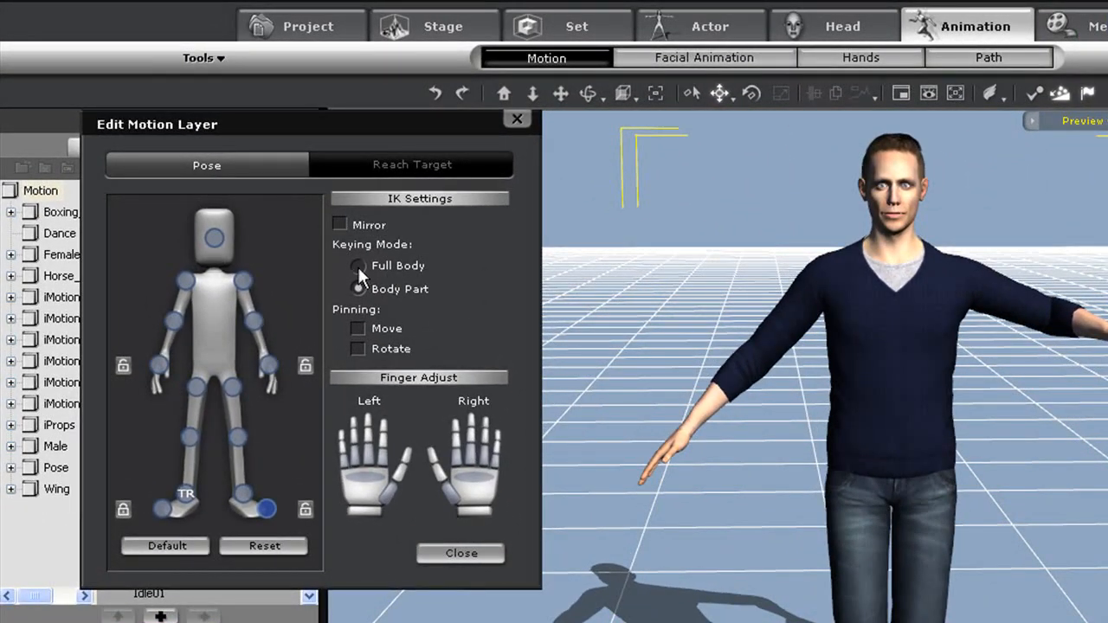
Use Full Body keying, pin the right foot's move and rotation, and drag the right hand to the hip
left_click(357, 266)
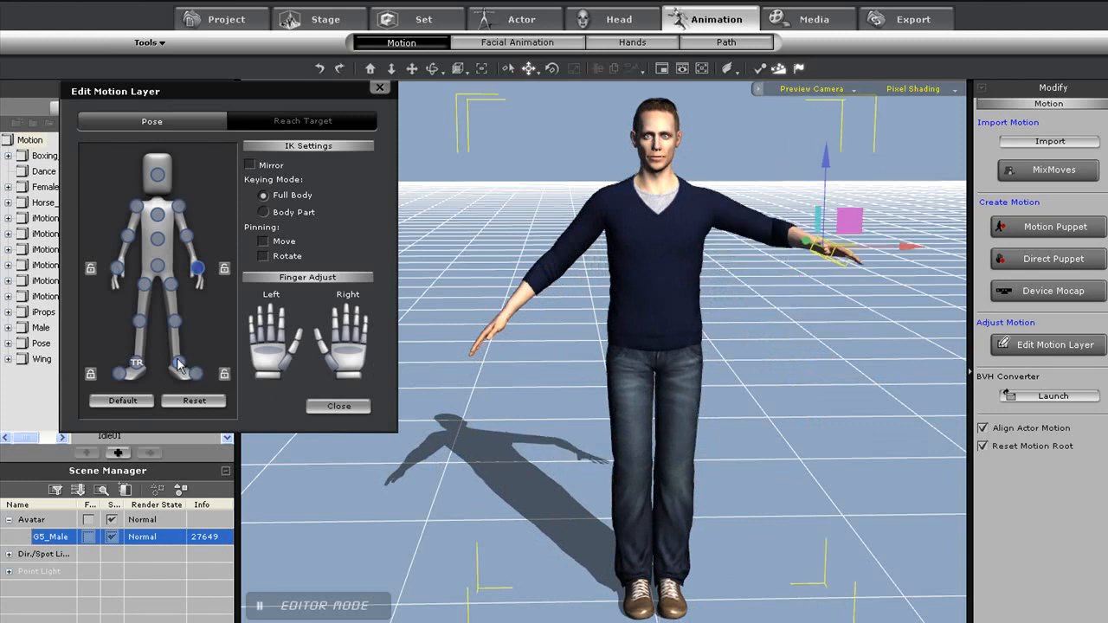
left_click(263, 241)
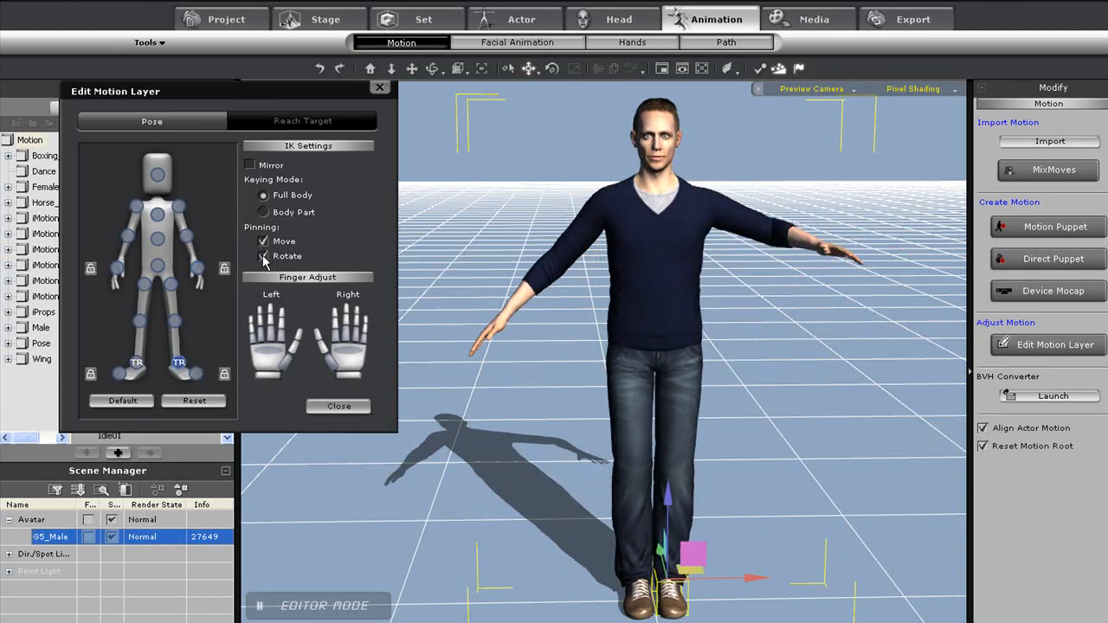
left_click(263, 241)
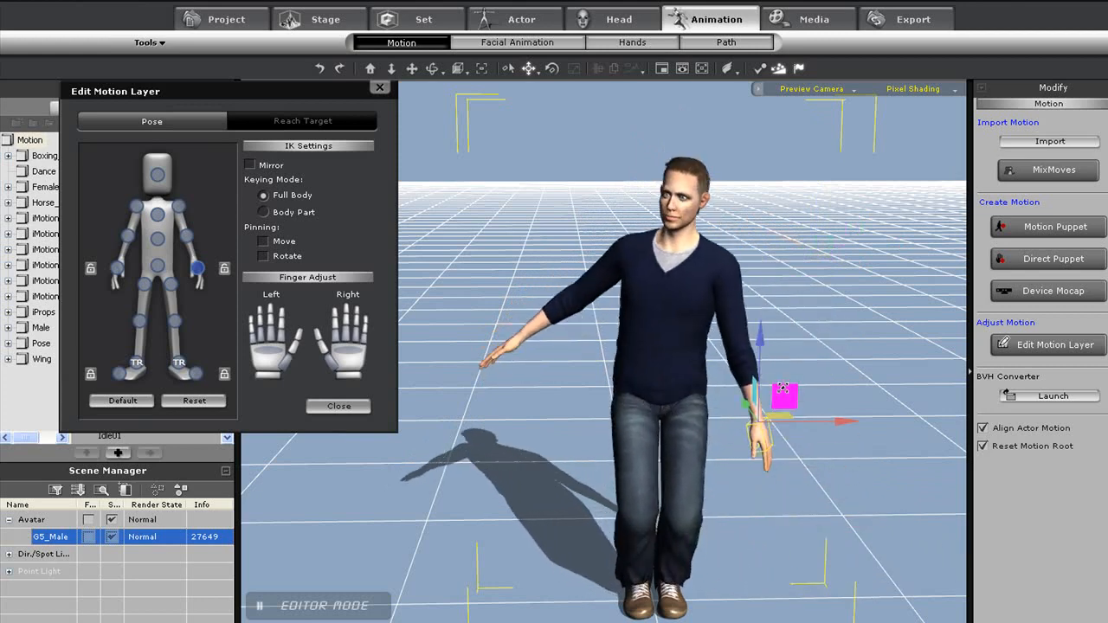
left_click_drag(784, 394, 827, 437)
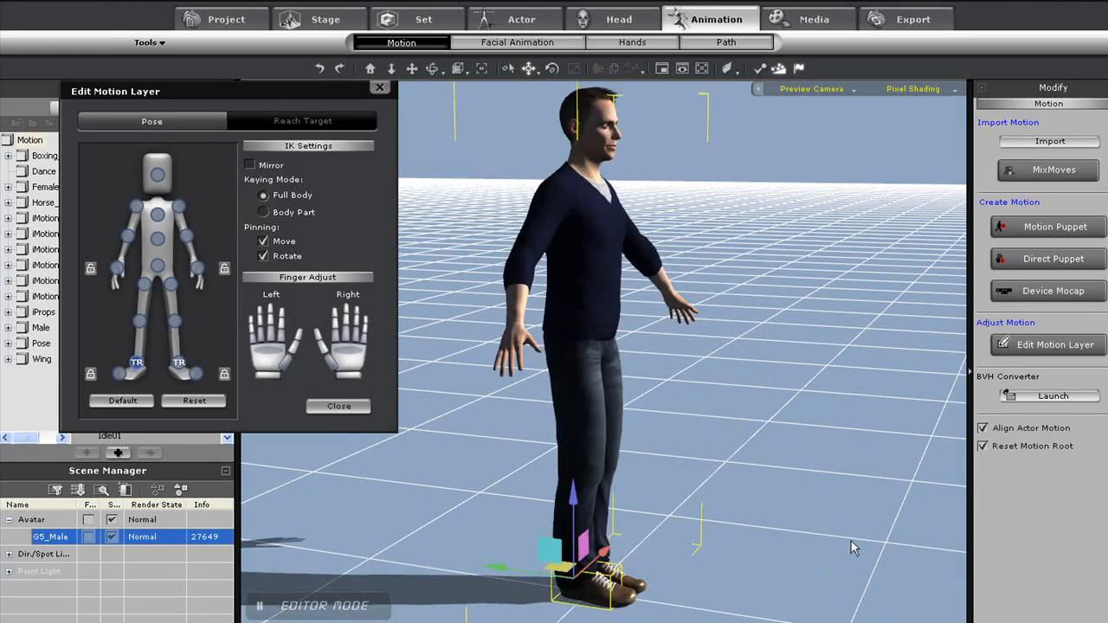
mouse_move(831, 377)
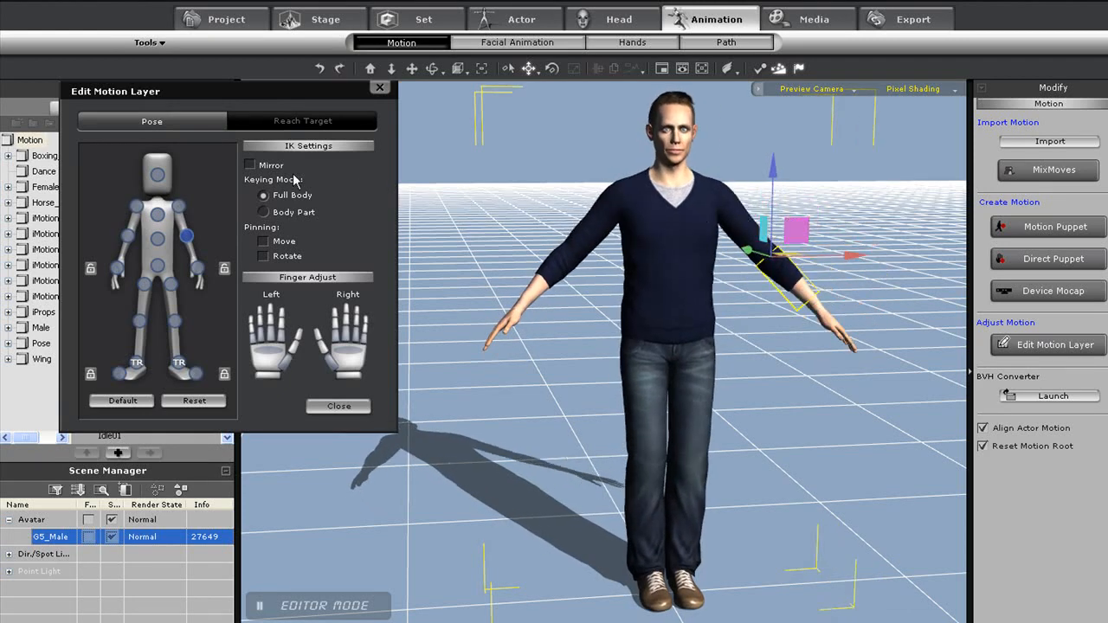
Enable Mirror, lower both arms into a crouch, and pin the hand's move and rotation
left_click(251, 165)
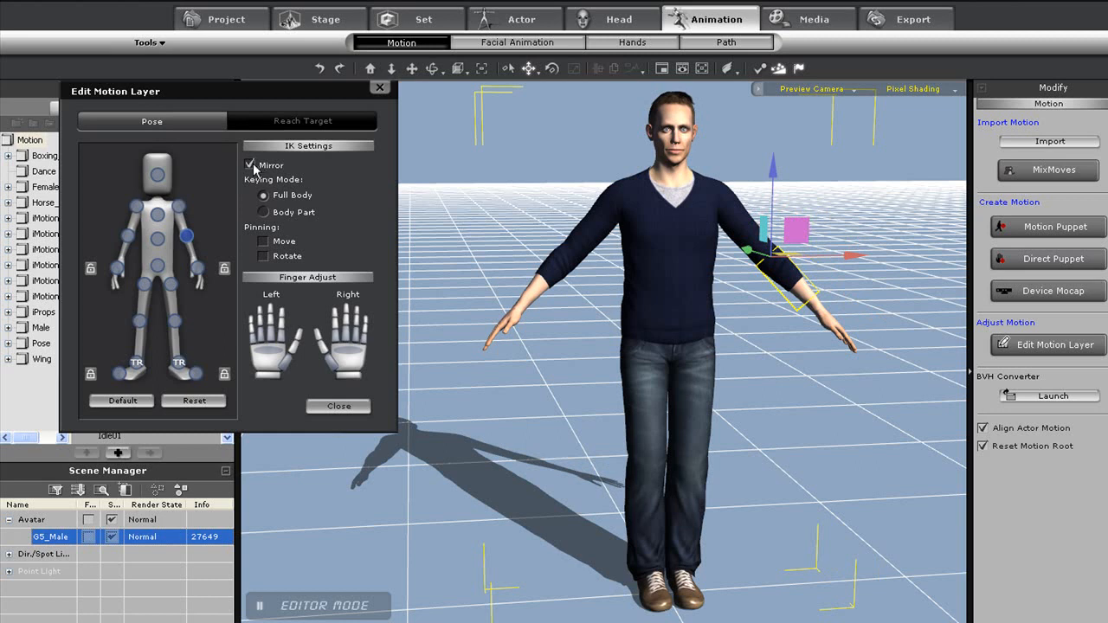
mouse_move(738, 408)
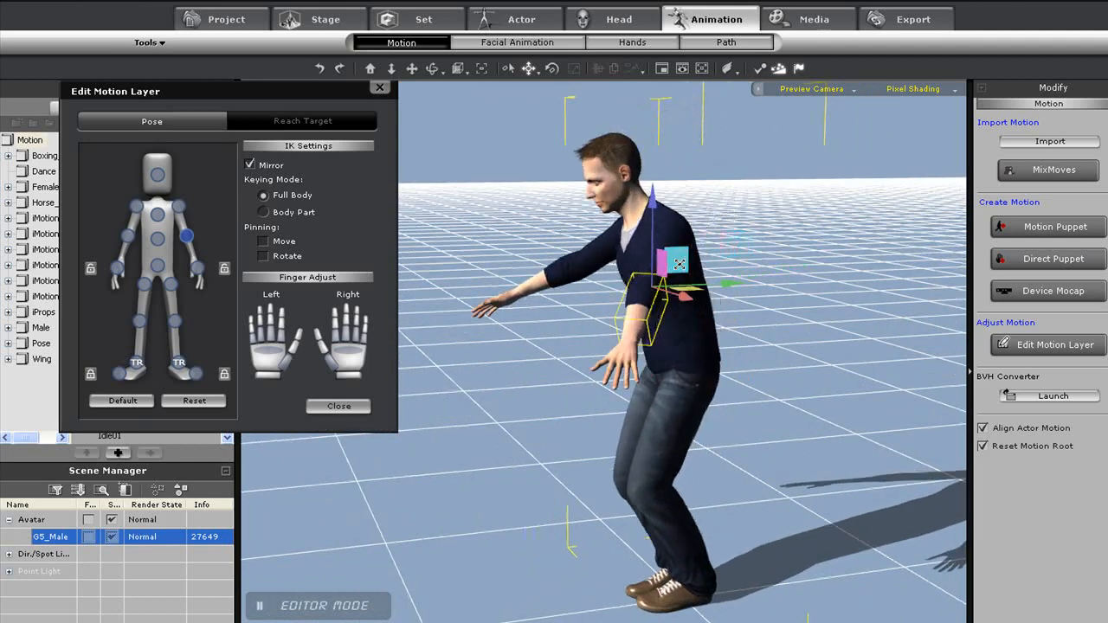
left_click_drag(679, 263, 597, 329)
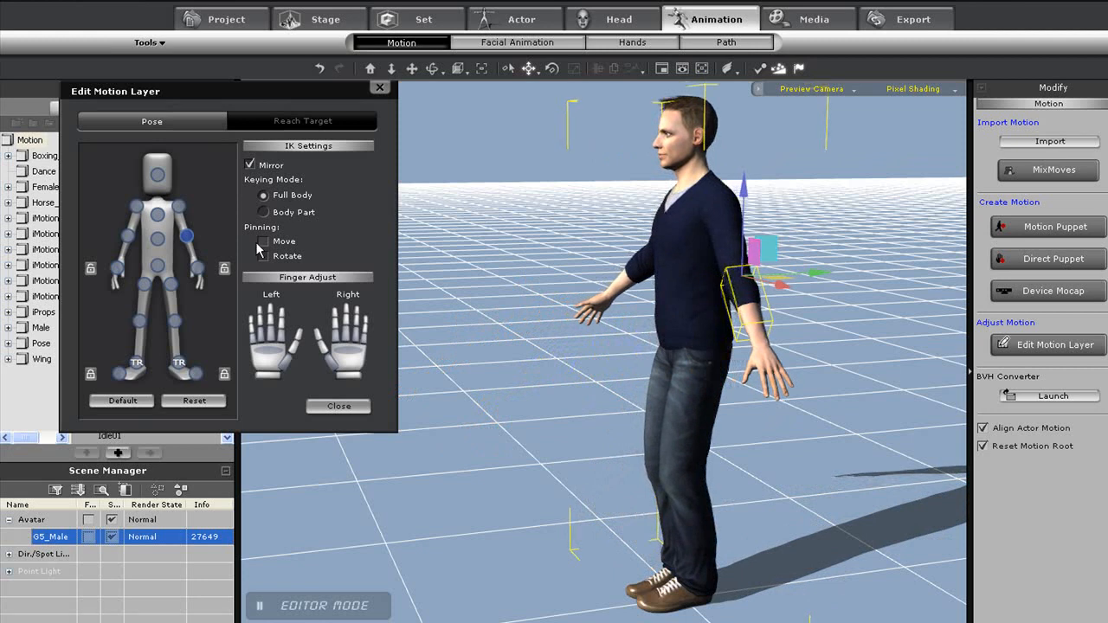
left_click(264, 241)
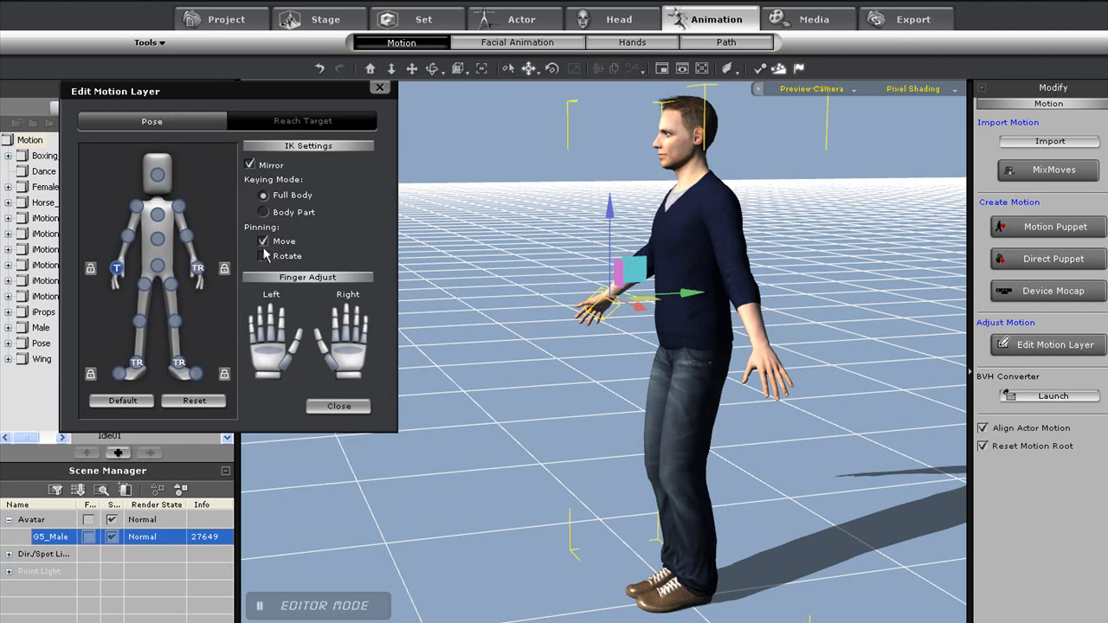
left_click(263, 256)
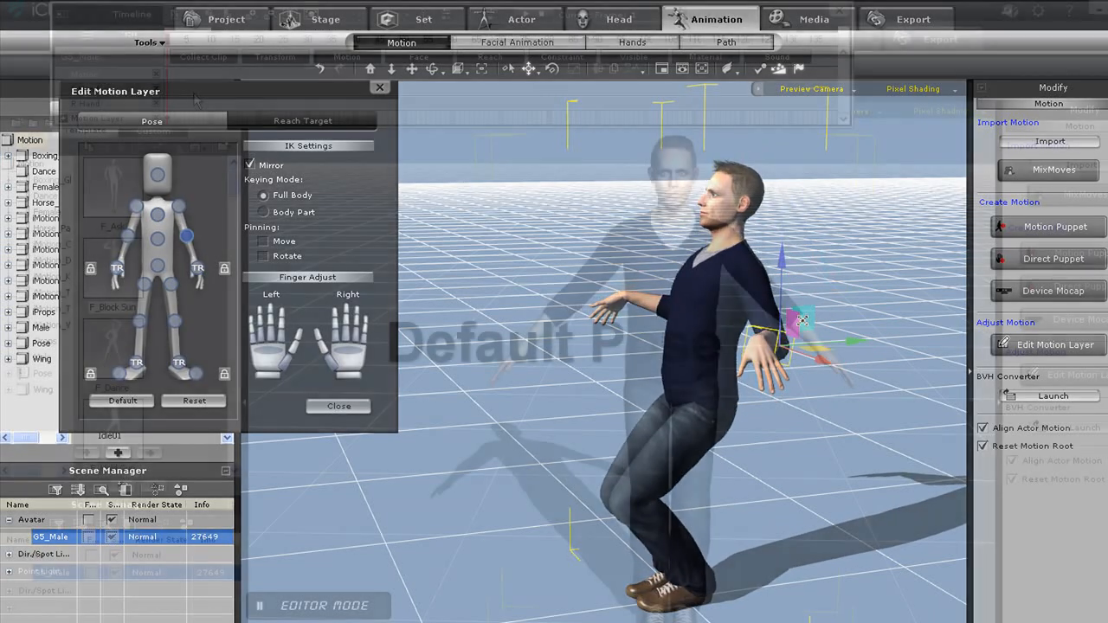
Select the right hand in Edit Motion Layer, pull it from the hip, and reset to the Default T-pose
left_click(338, 406)
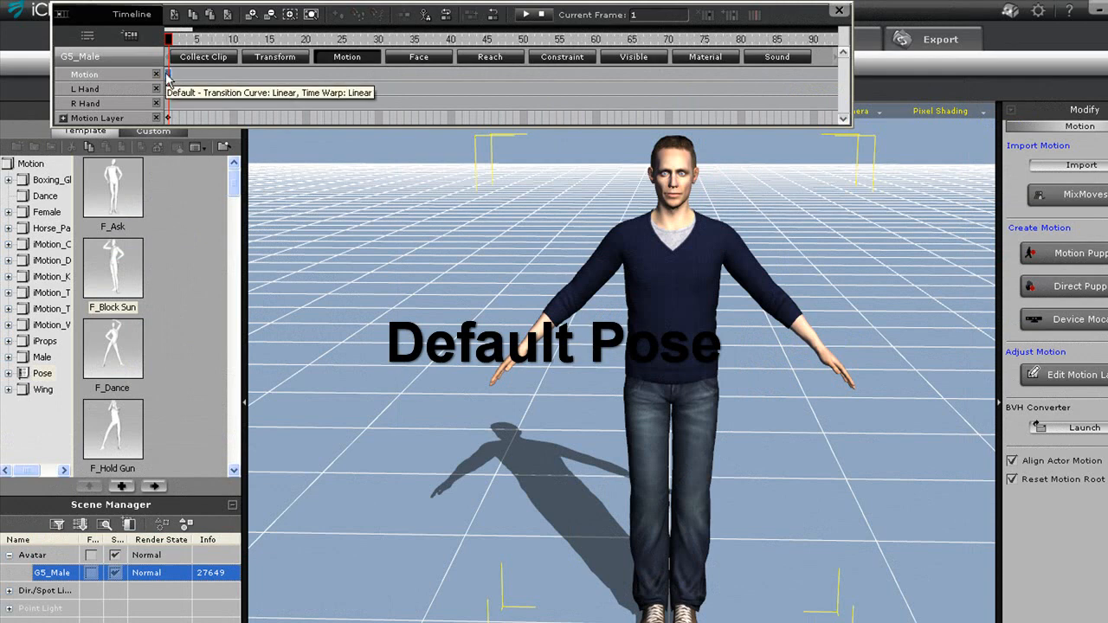
mouse_move(165, 340)
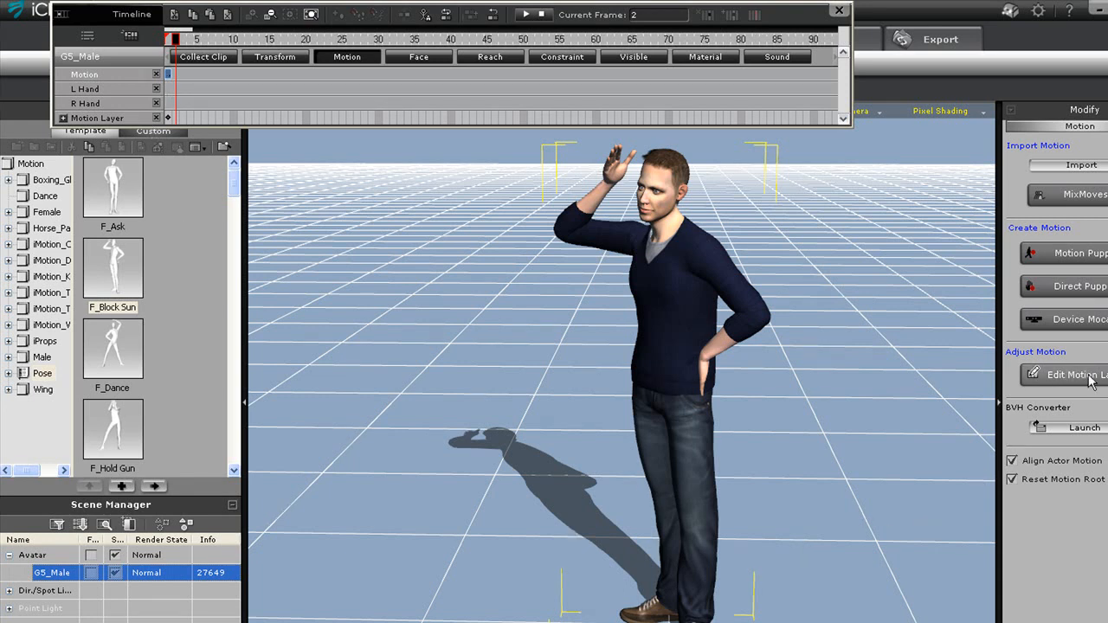
left_click(1071, 373)
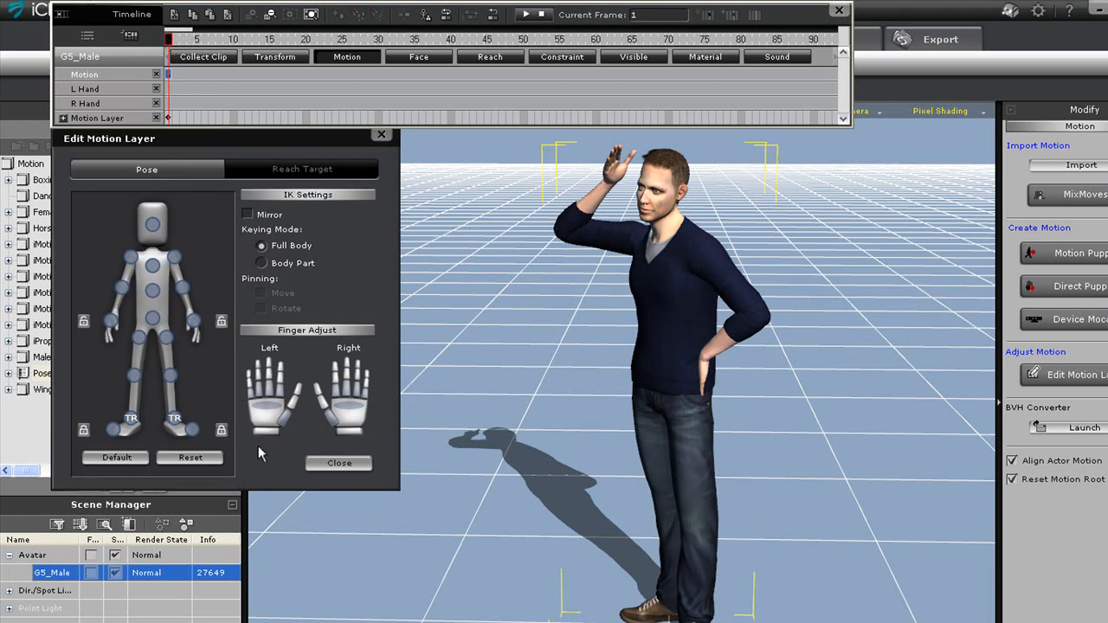
mouse_move(158, 340)
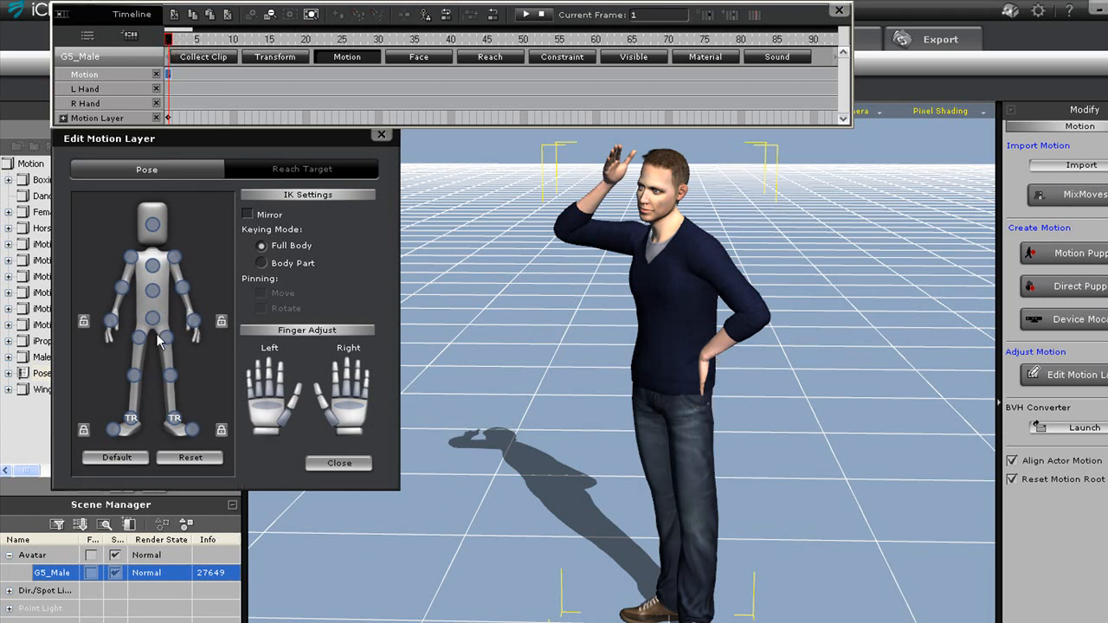
left_click(193, 320)
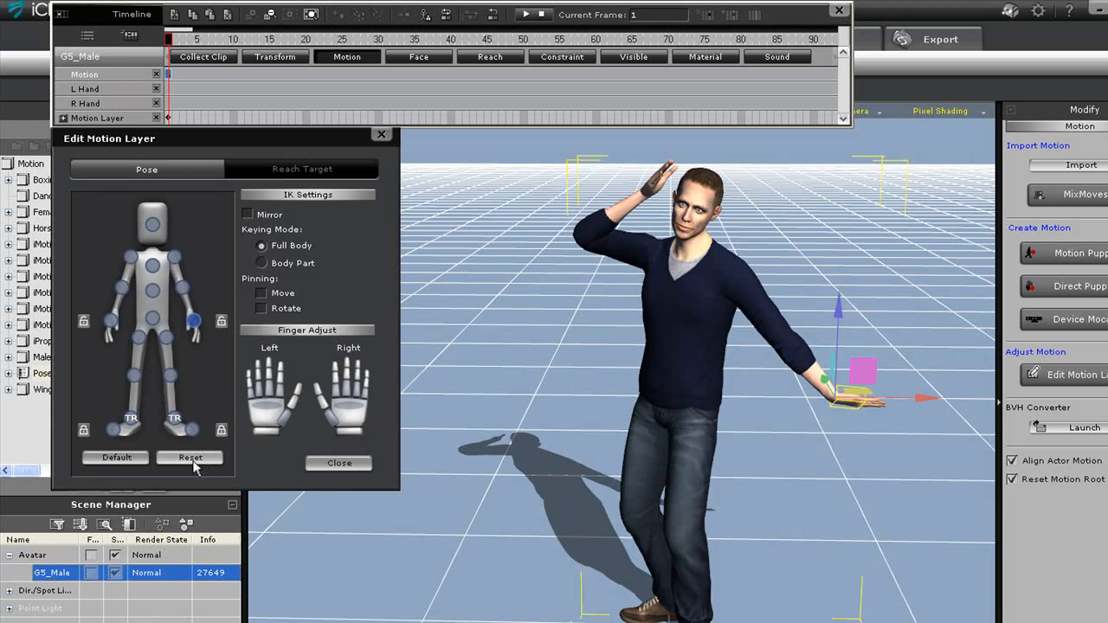
left_click(190, 457)
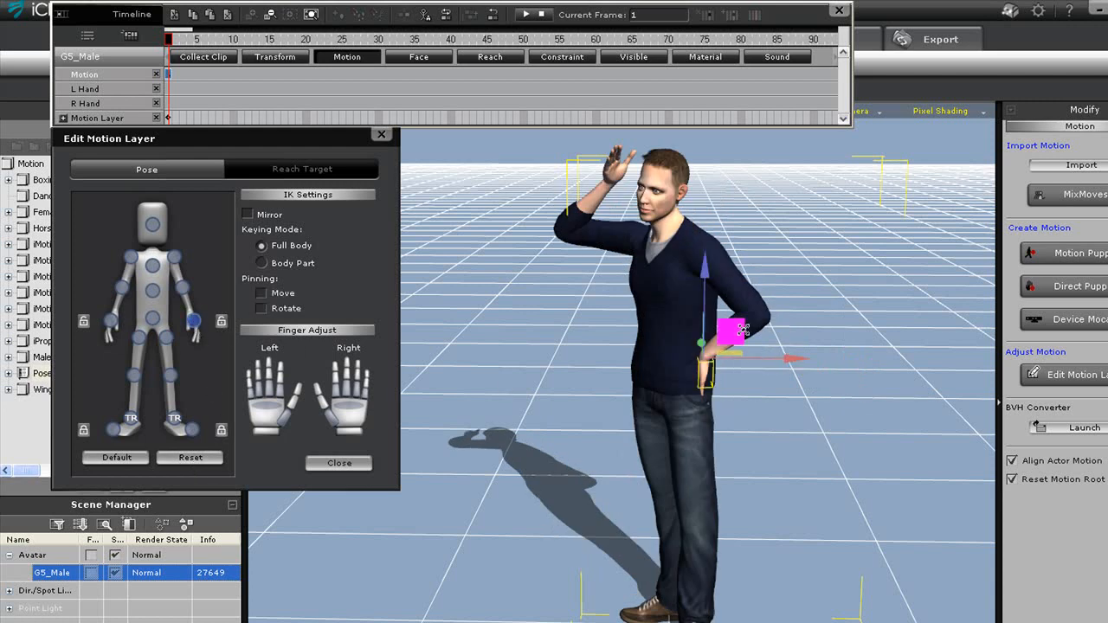
left_click_drag(736, 338, 865, 398)
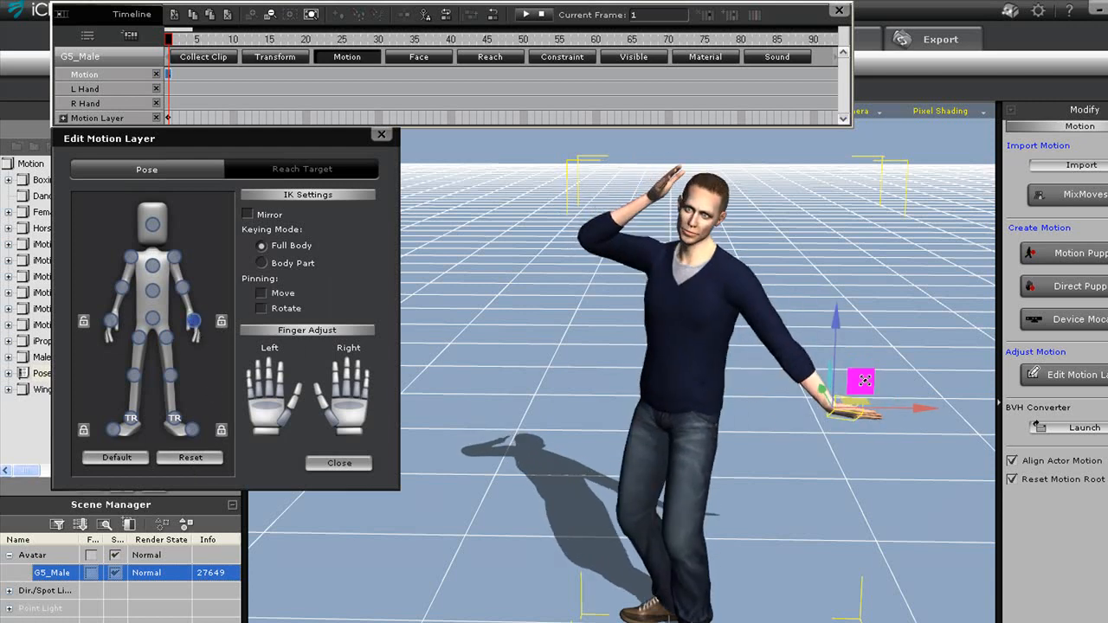
left_click(116, 457)
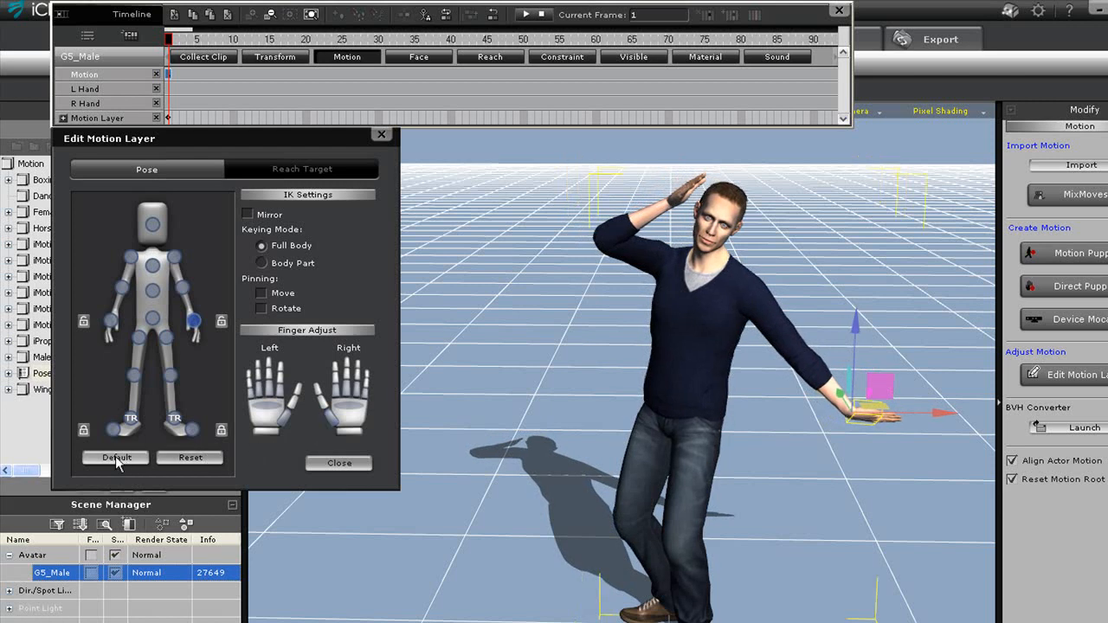
left_click(116, 457)
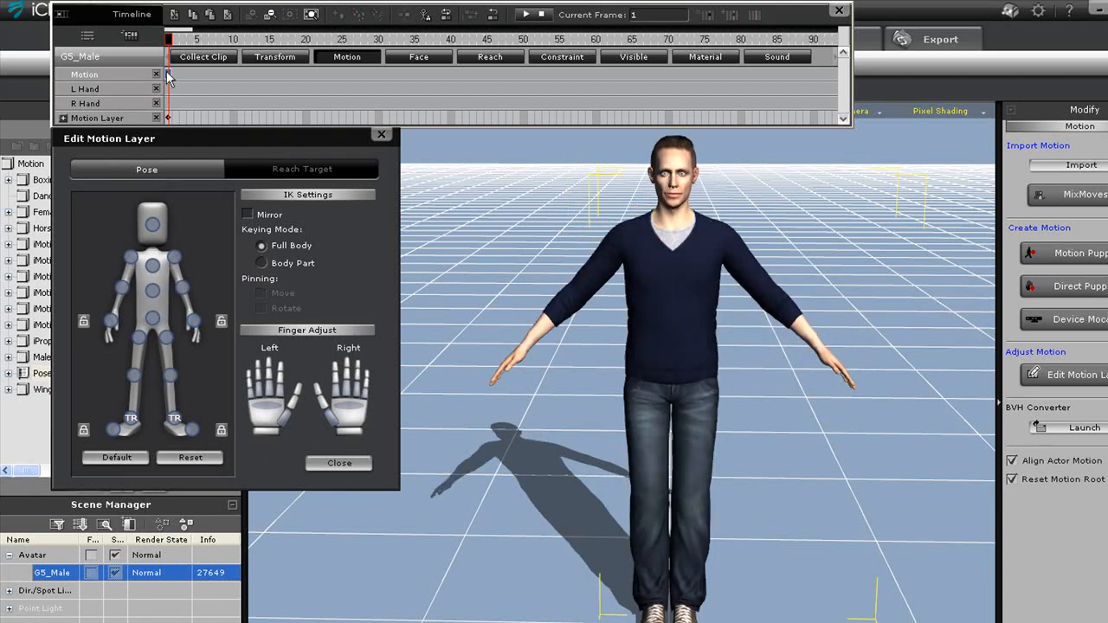
mouse_move(158, 443)
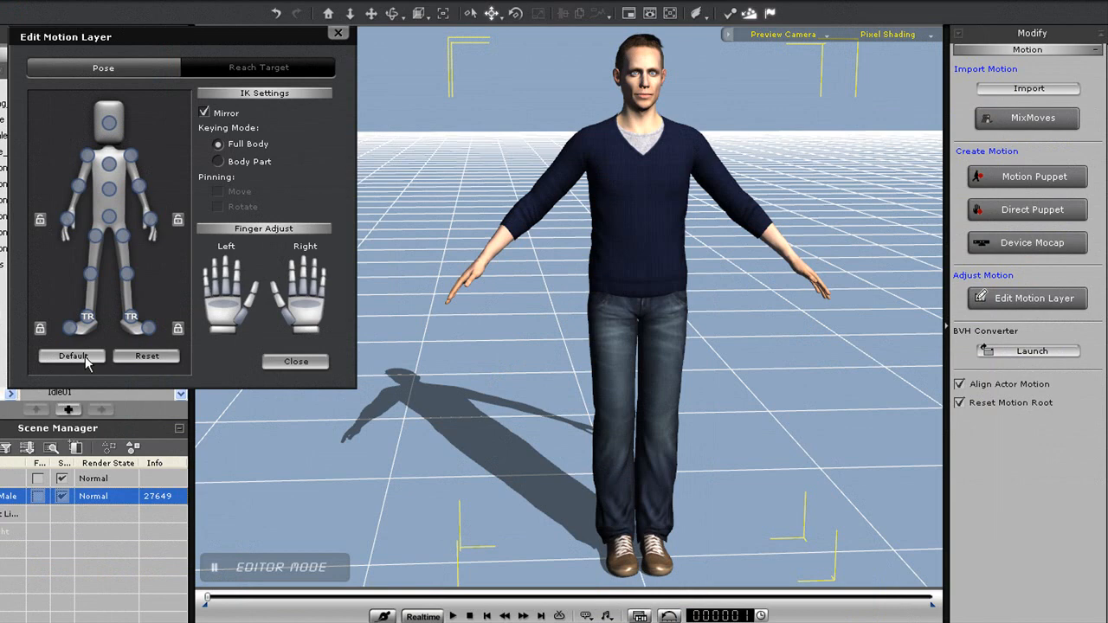
Reset to default pose, select the right hand, and toggle Foot Contact on the Actor Avatar page
left_click(151, 221)
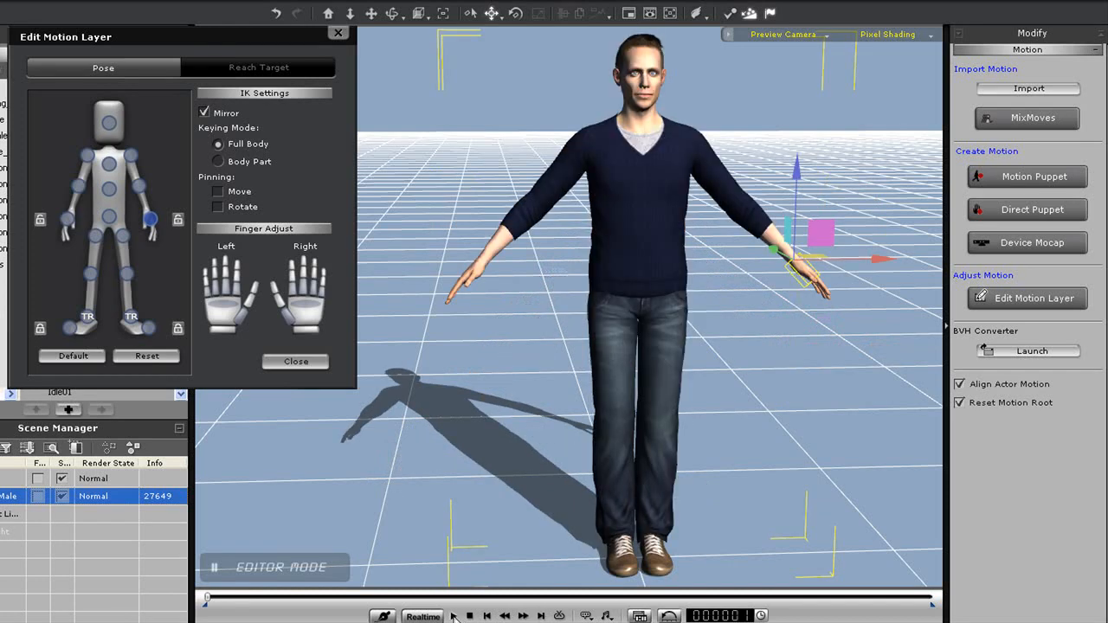
left_click(451, 615)
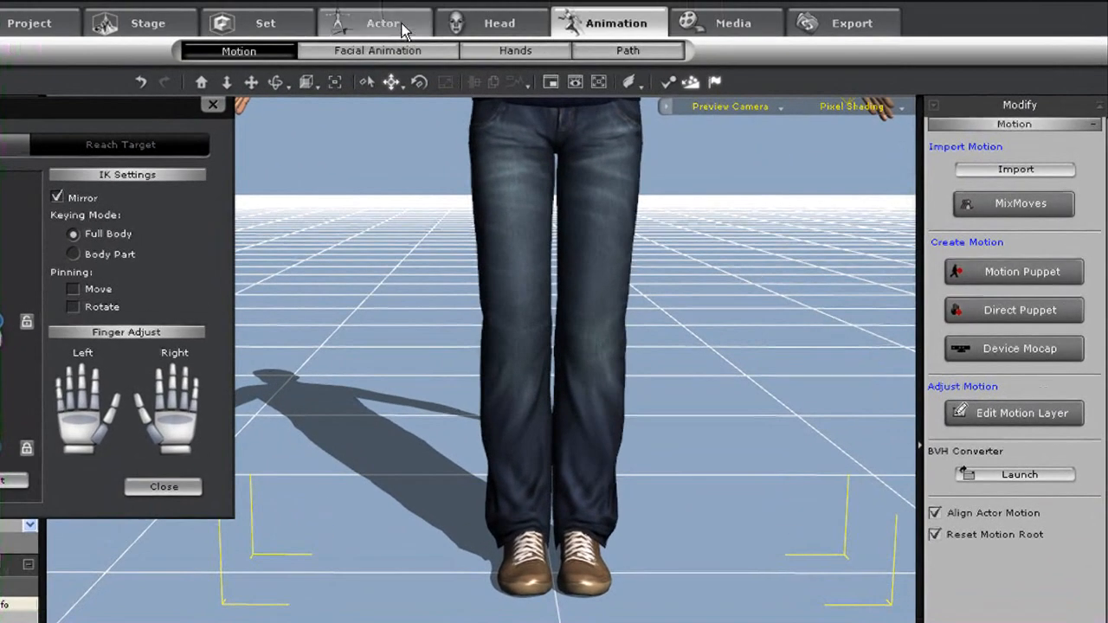
left_click(382, 22)
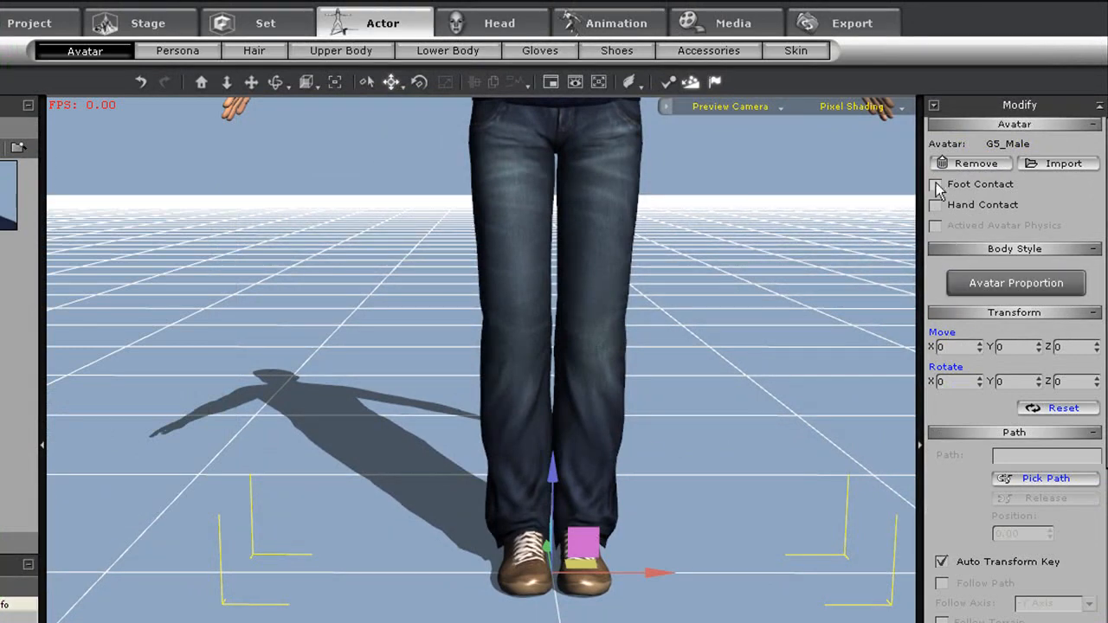
left_click(934, 183)
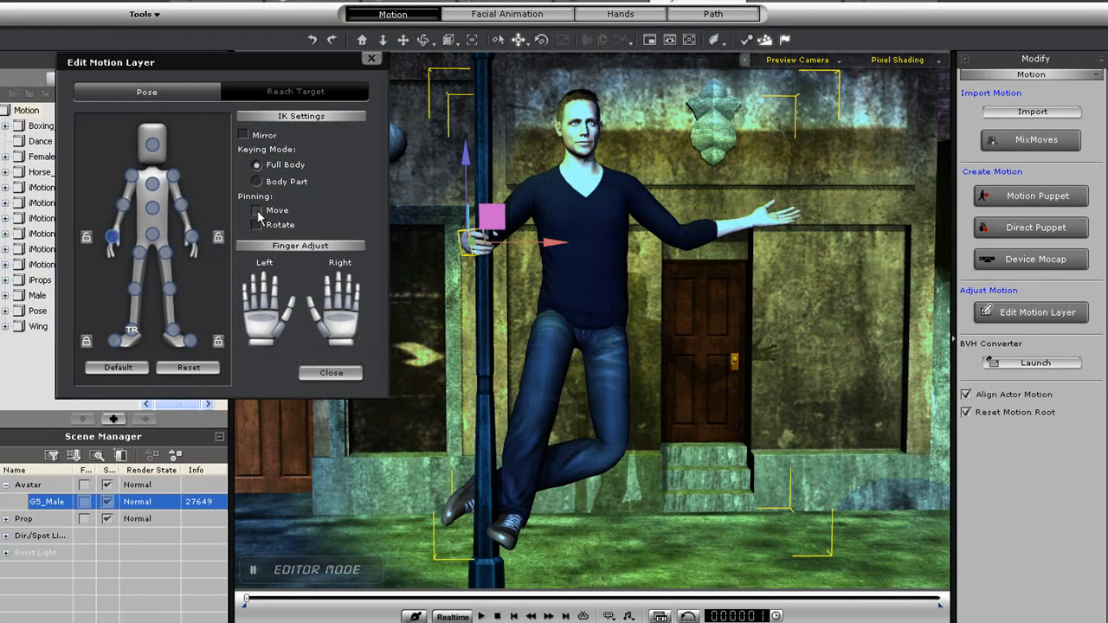
Pin the hand to the lamppost, then at frame 154 drag the chest to lean outward
left_click(256, 225)
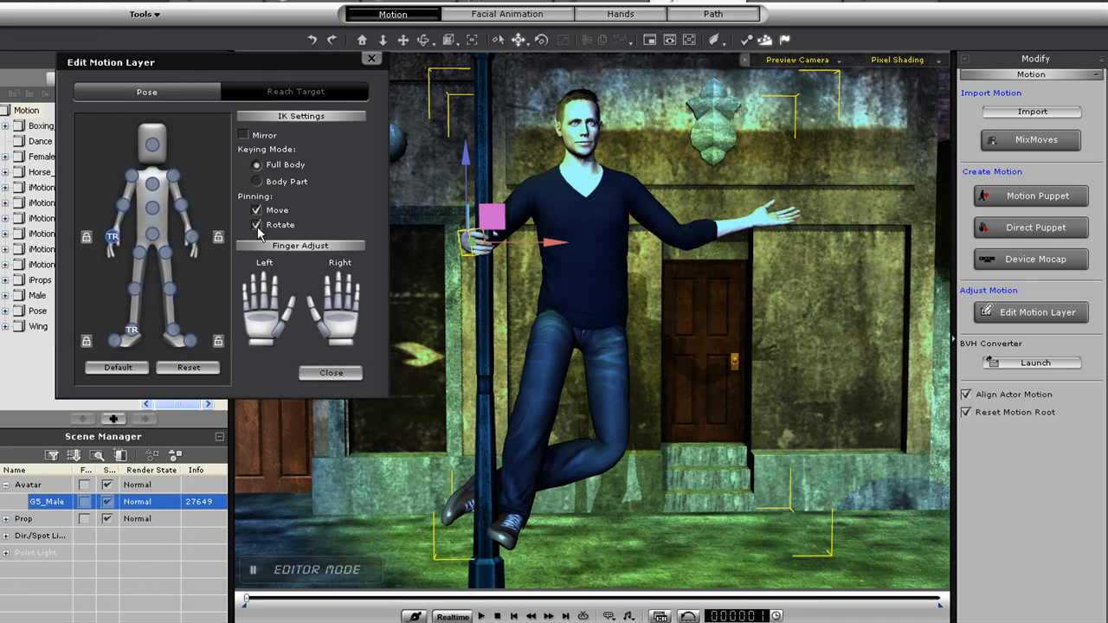
mouse_move(236, 197)
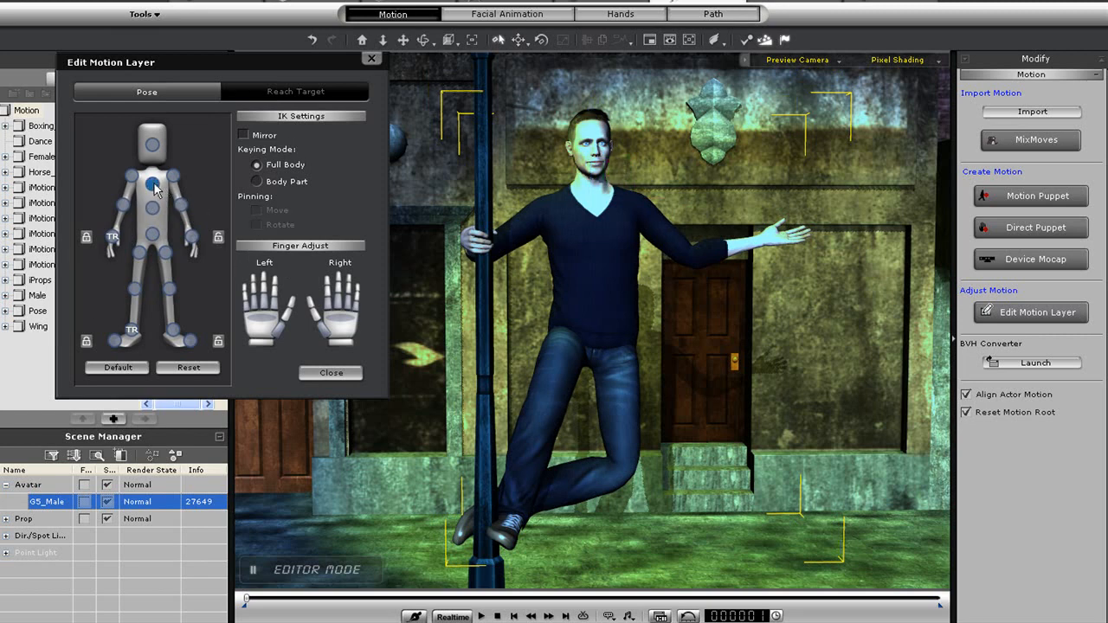
left_click(150, 185)
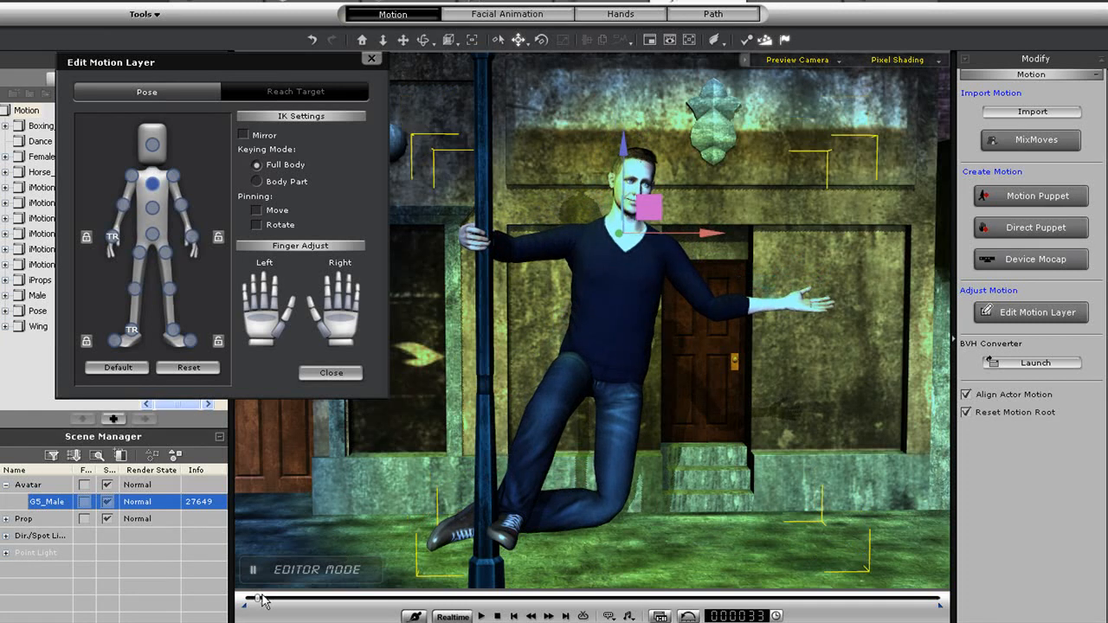
left_click_drag(260, 599, 285, 599)
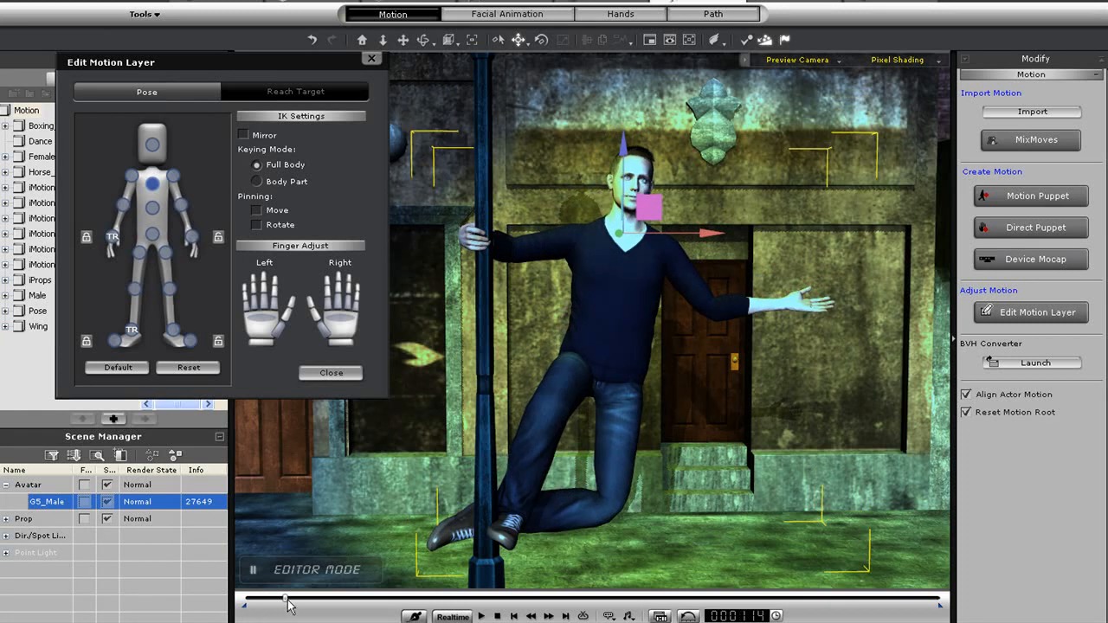
left_click_drag(286, 598, 299, 598)
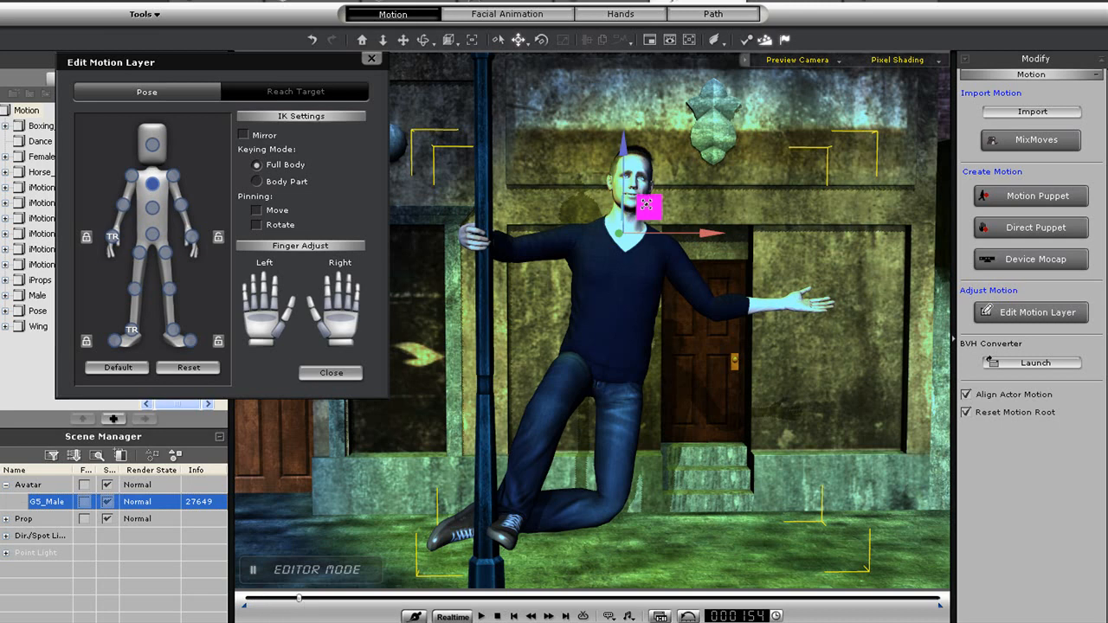
left_click_drag(647, 206, 682, 170)
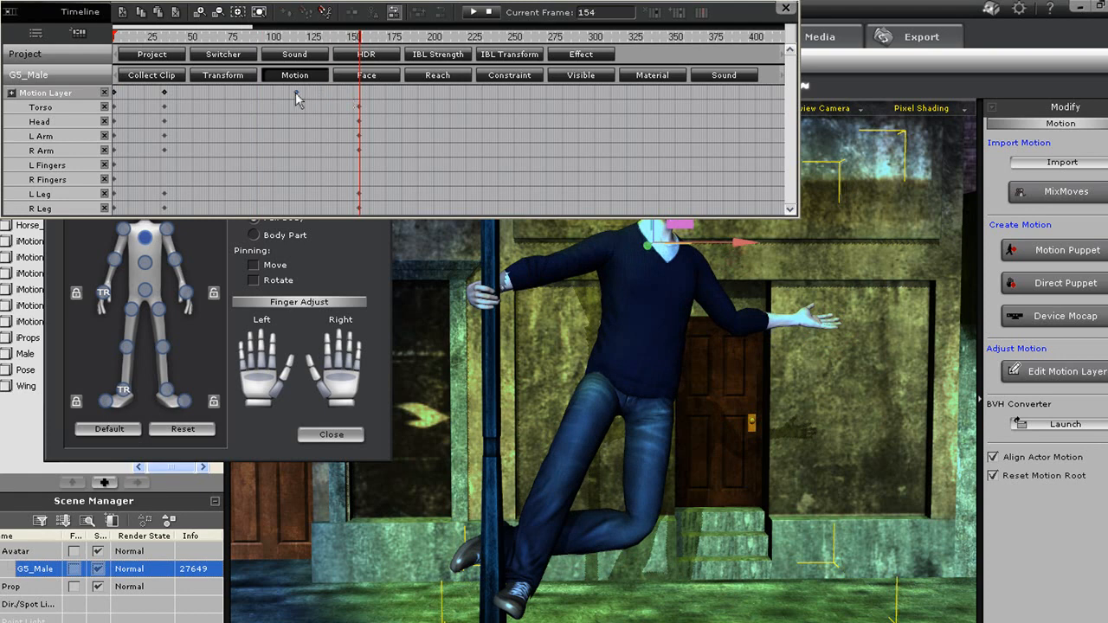
Drag the Motion Layer pose keys to an earlier frame to speed up the swing
left_click_drag(358, 36, 297, 36)
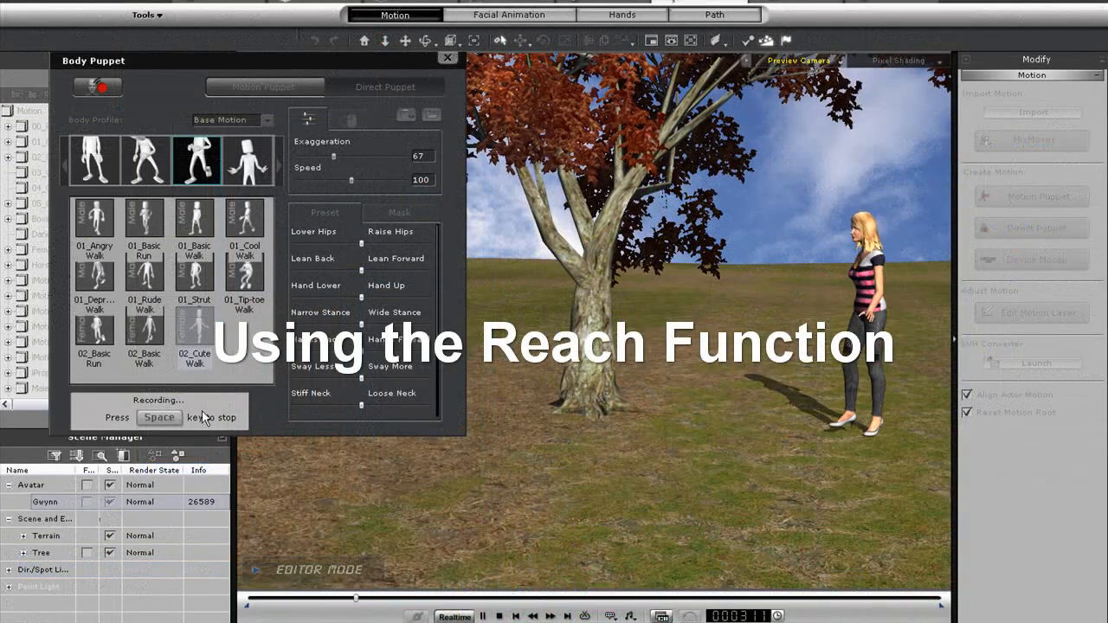
Stop the Body Puppet walk recording, play it back and stop, then add a ball prop
left_click(447, 57)
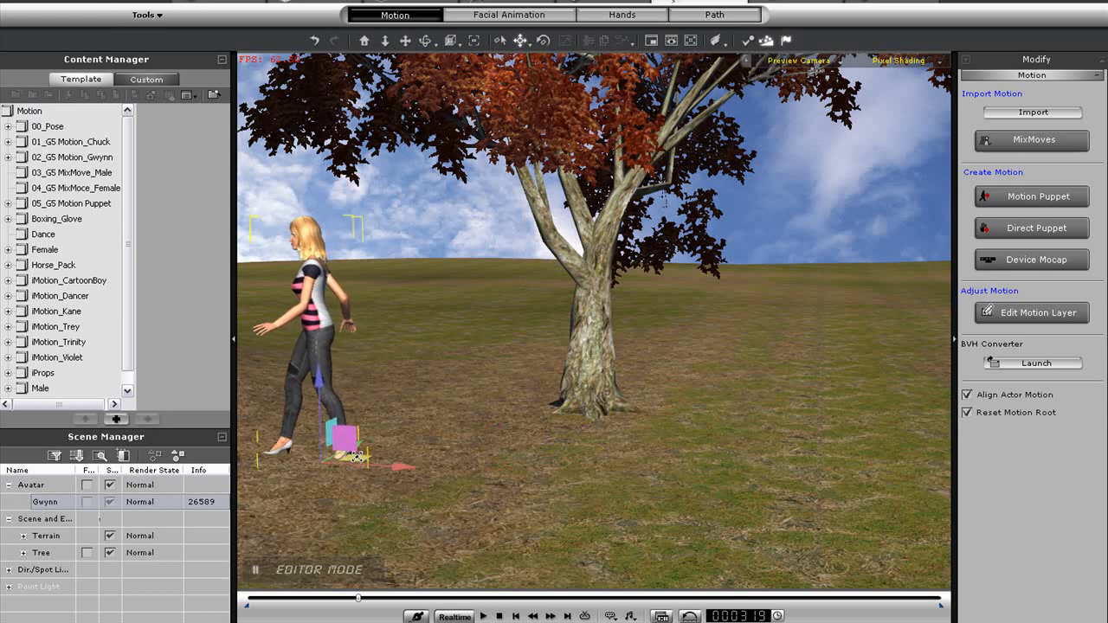
left_click(483, 616)
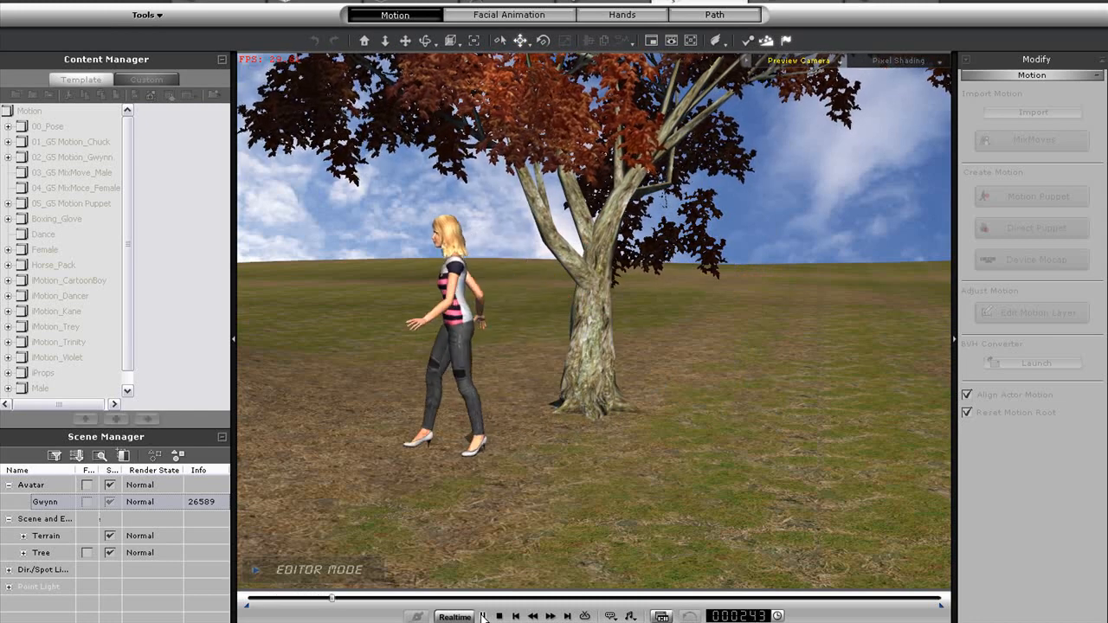
left_click(500, 616)
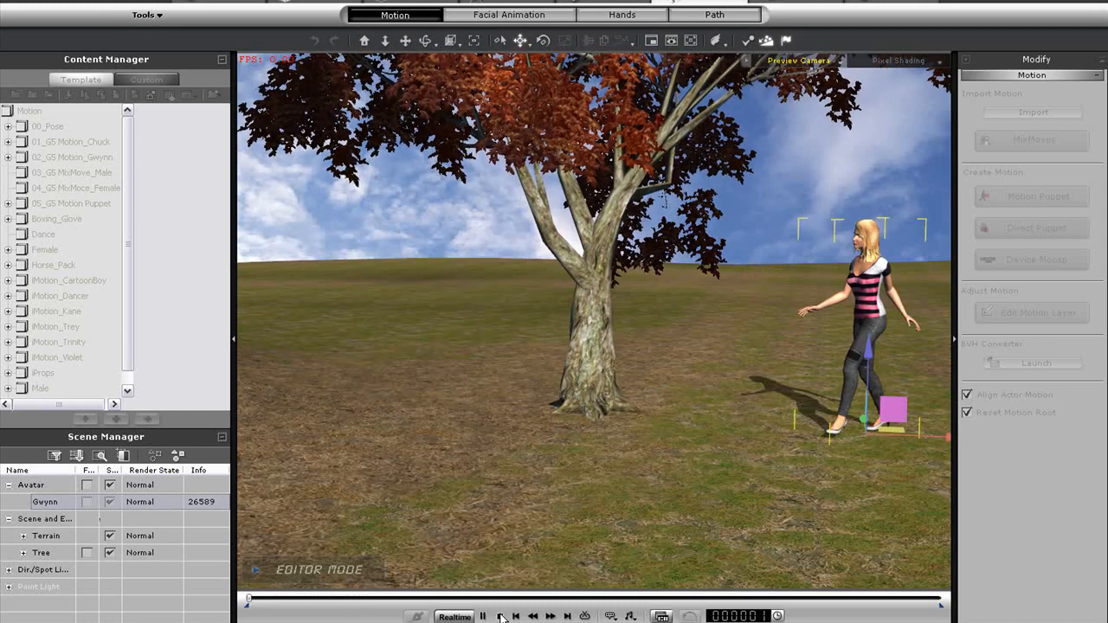
left_click(500, 615)
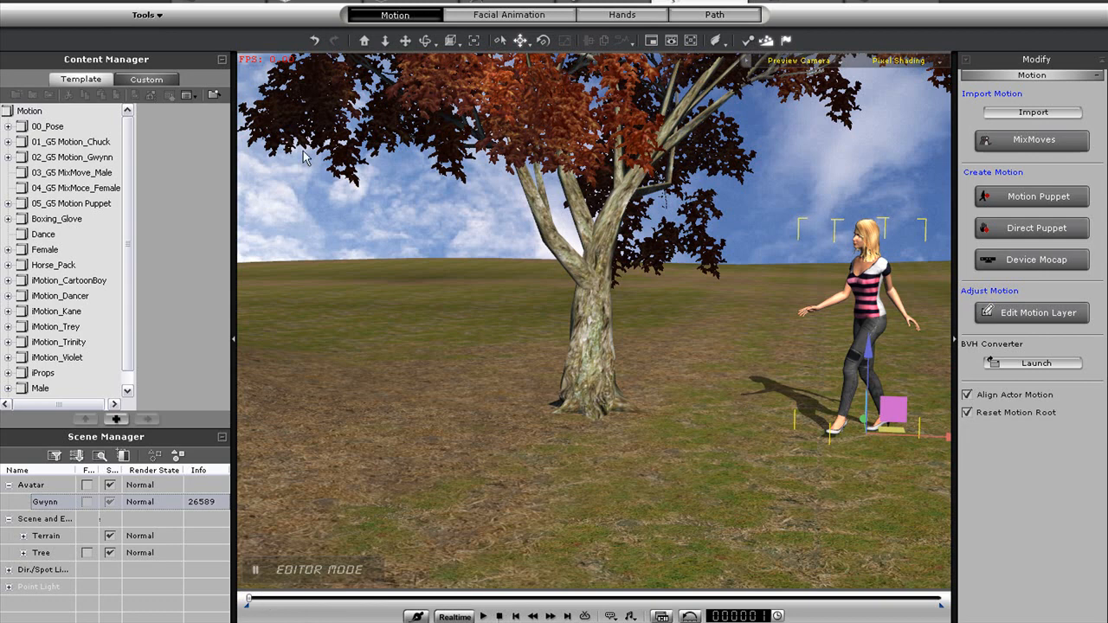
left_click(341, 15)
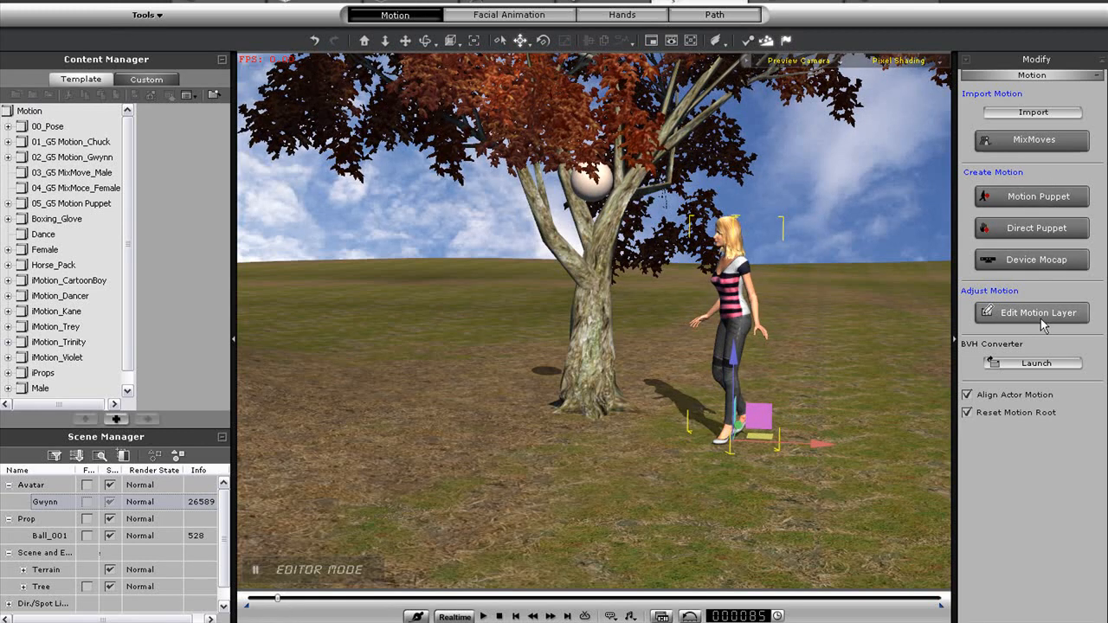
Set Ball_001 as the right-hand Reach Target, scrub the walk to preview the reach, then close the editor
left_click(1037, 312)
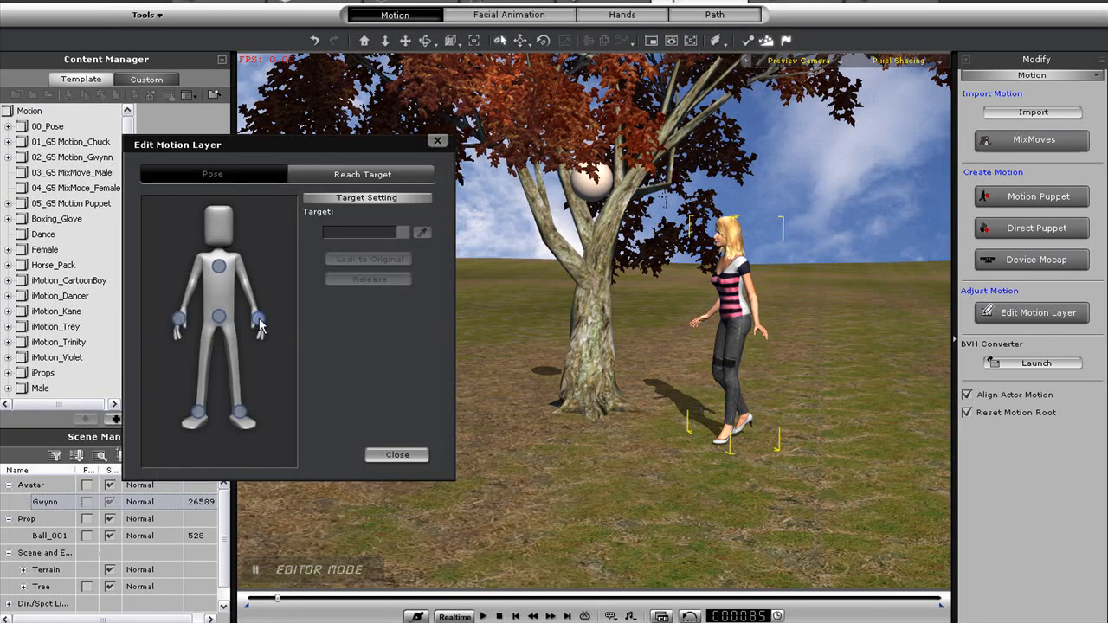
left_click(258, 320)
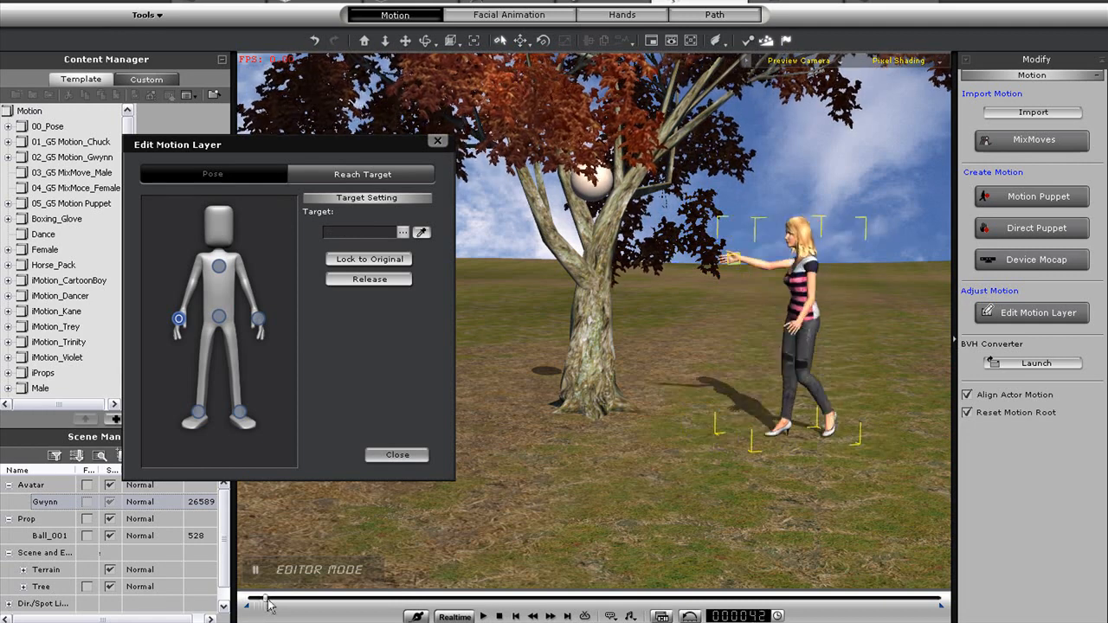
left_click_drag(264, 599, 315, 600)
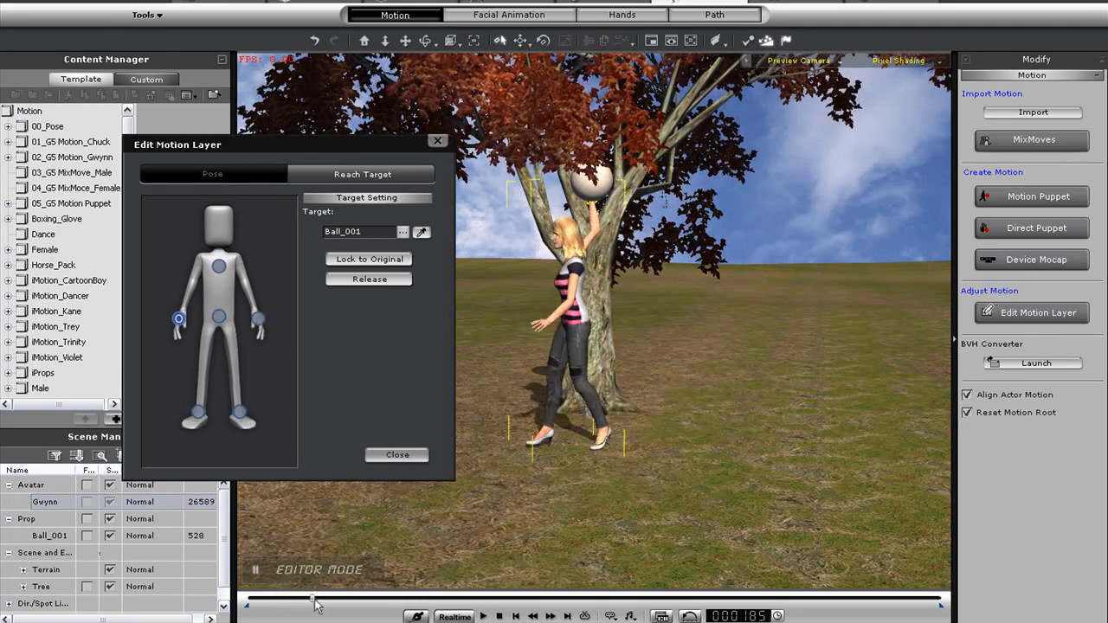
left_click_drag(316, 599, 333, 599)
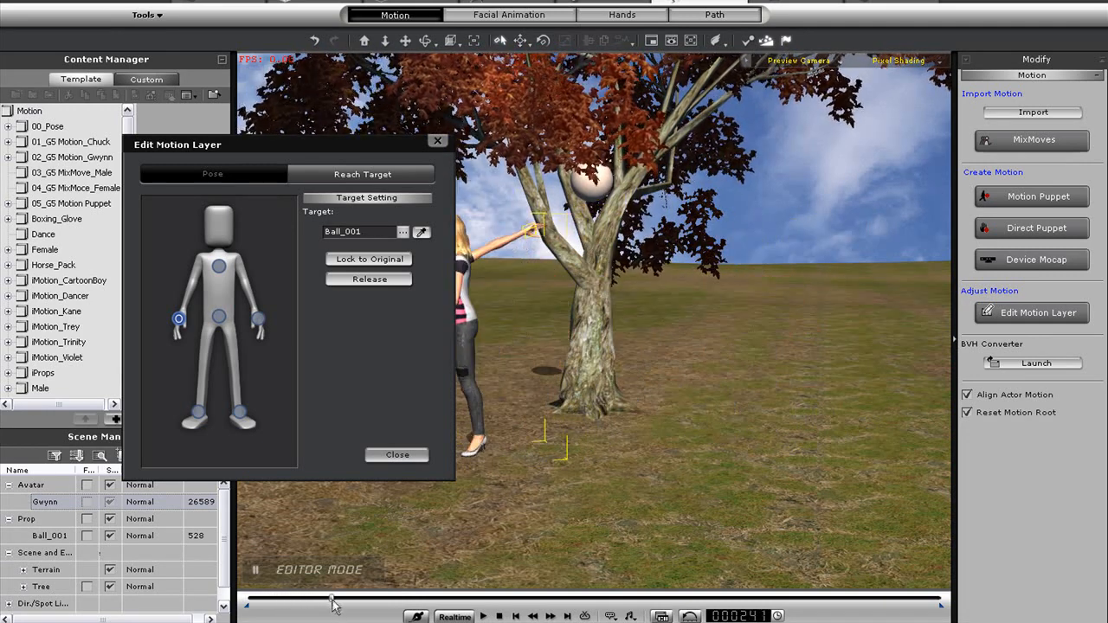
left_click_drag(333, 599, 314, 599)
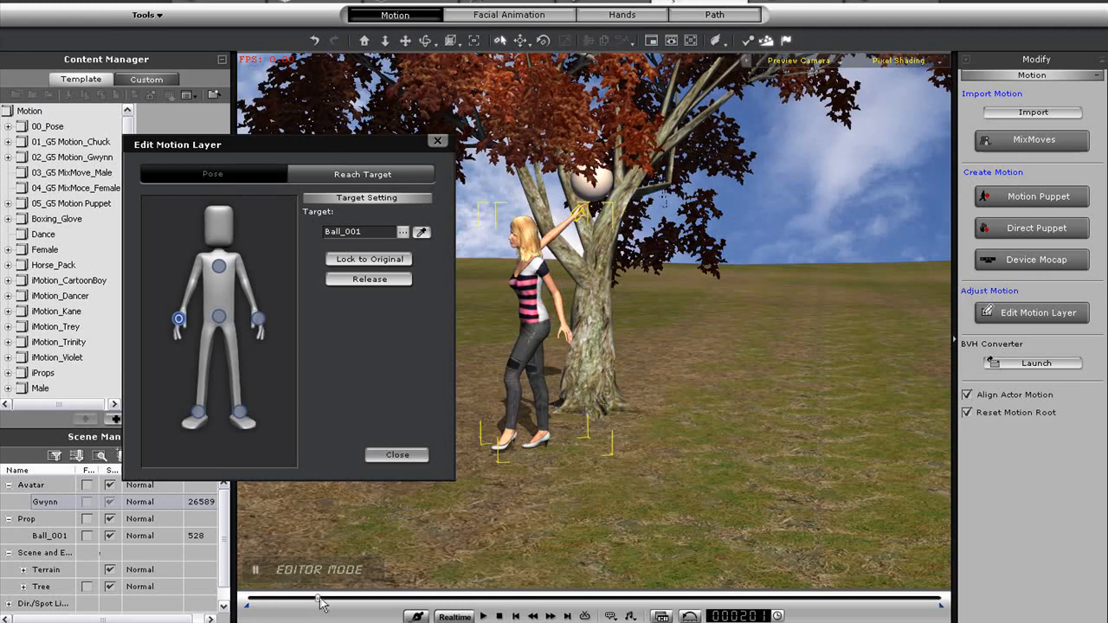
left_click_drag(321, 598, 301, 599)
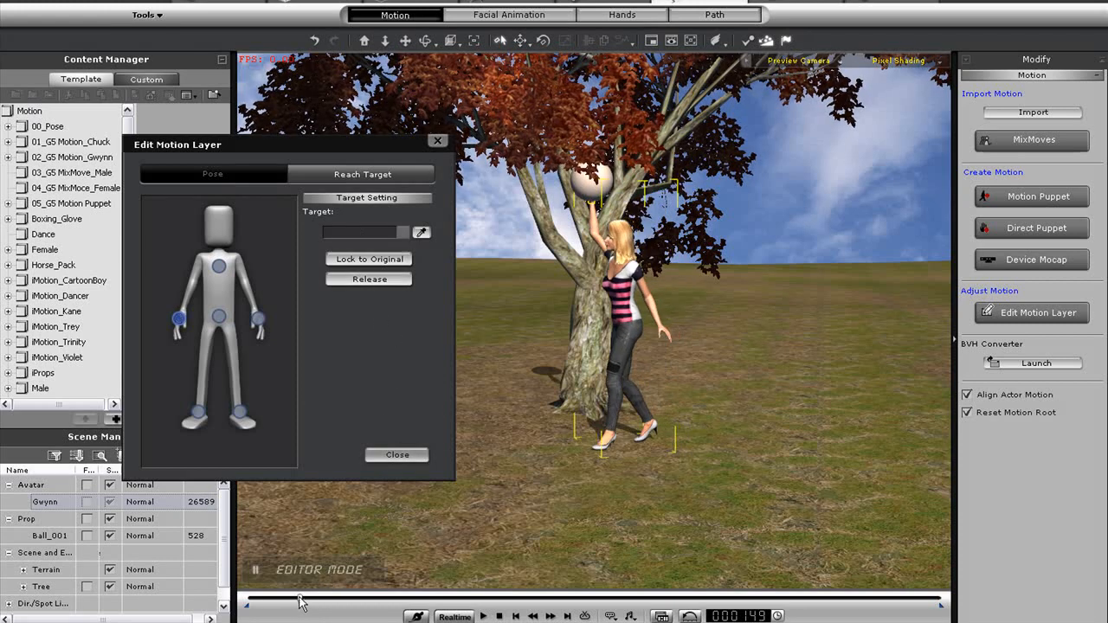
left_click_drag(301, 599, 329, 600)
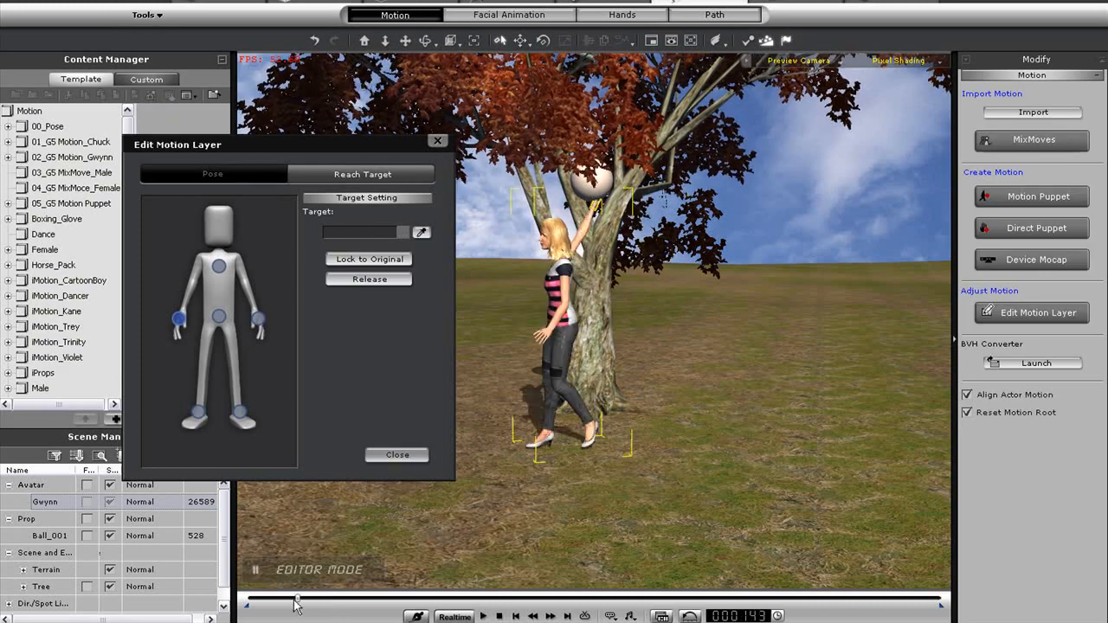
left_click(396, 454)
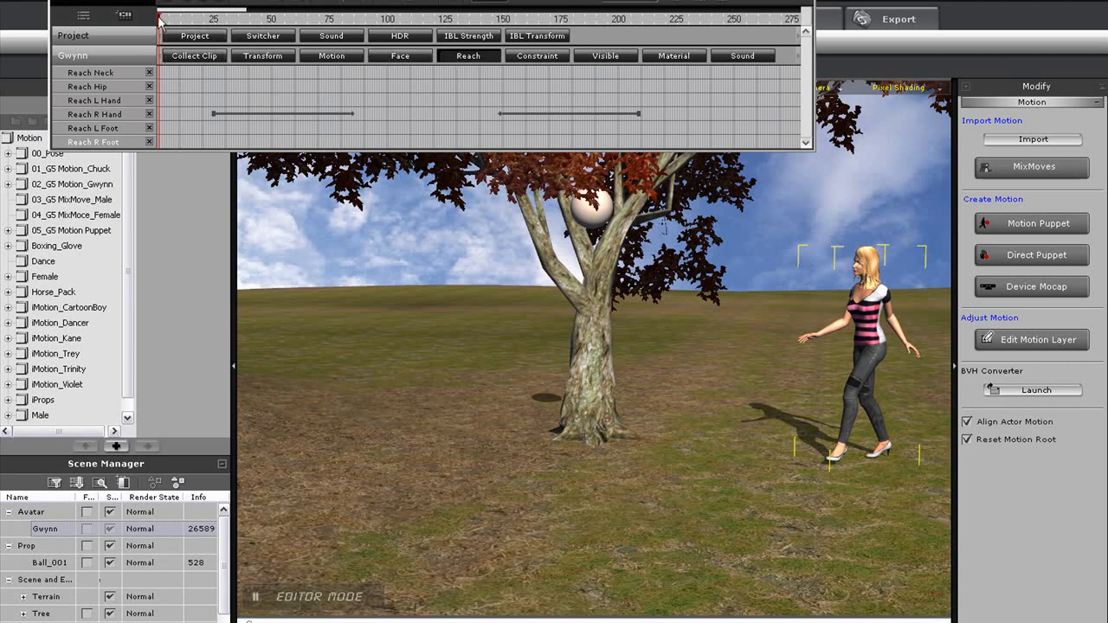
Drag the edge of the Reach R Hand clip so the right-hand reach starts earlier
left_click(213, 19)
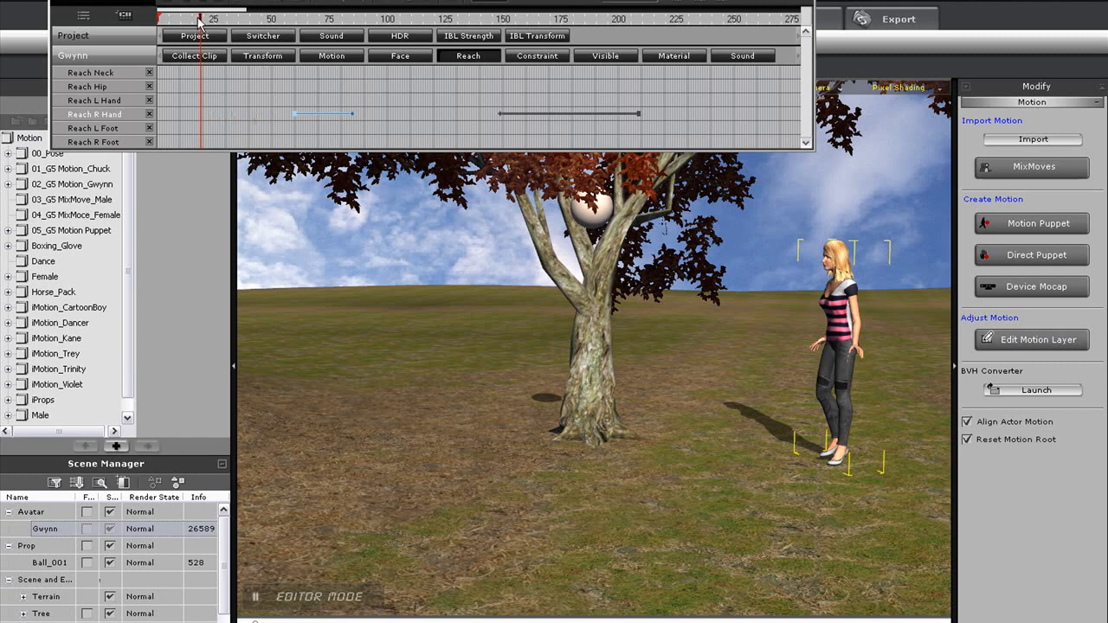
left_click_drag(200, 18, 275, 18)
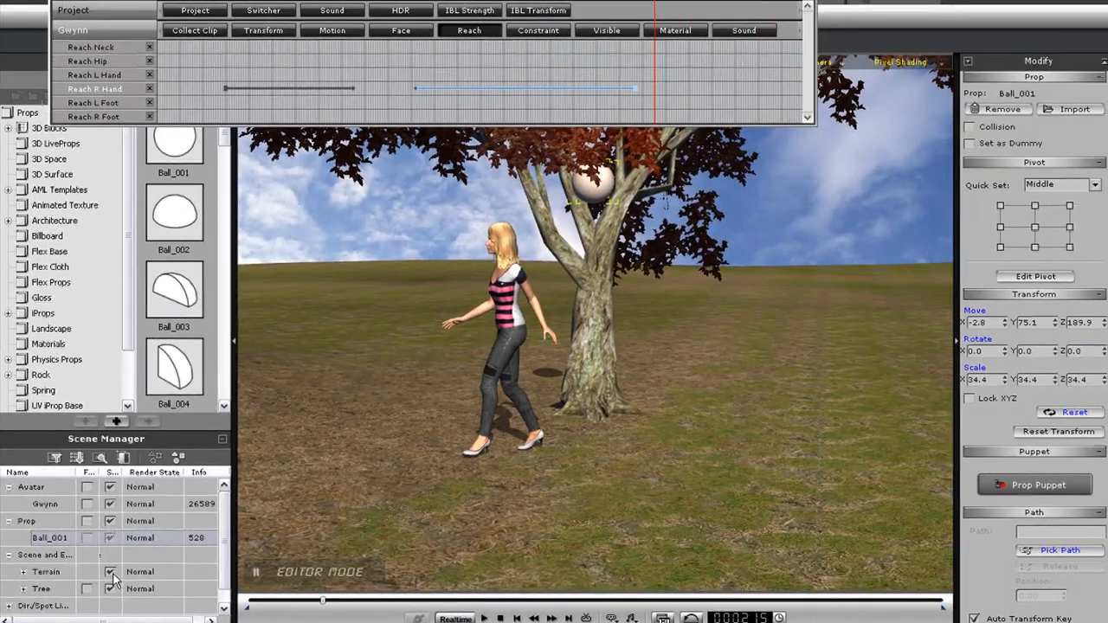
Hide Ball_001 in the Scene Manager and play the walk to preview the reach
left_click(111, 537)
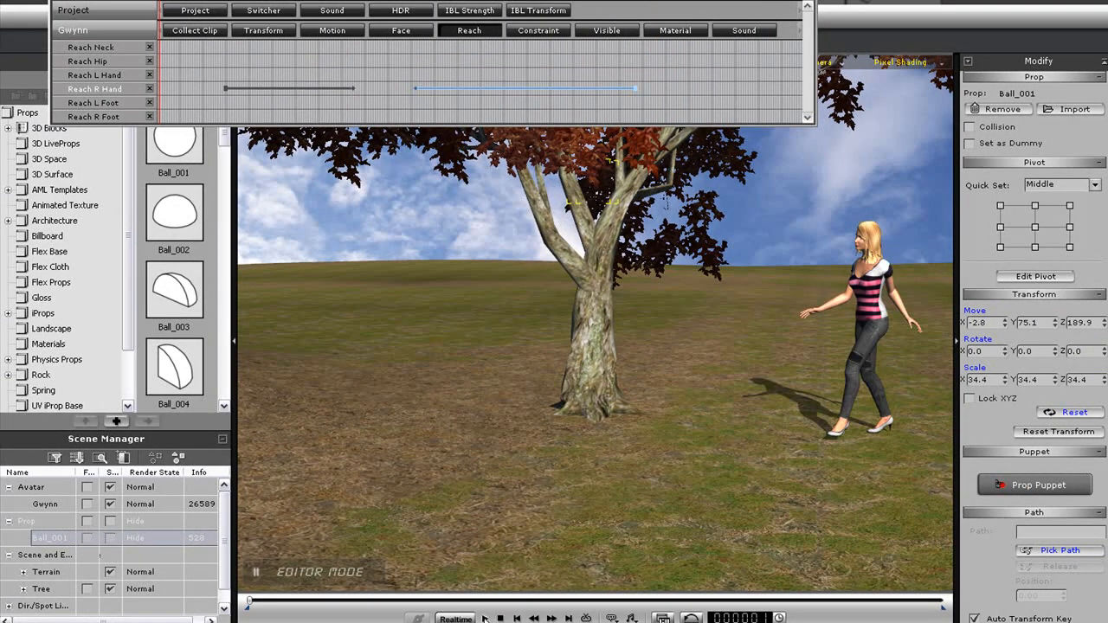
left_click(483, 617)
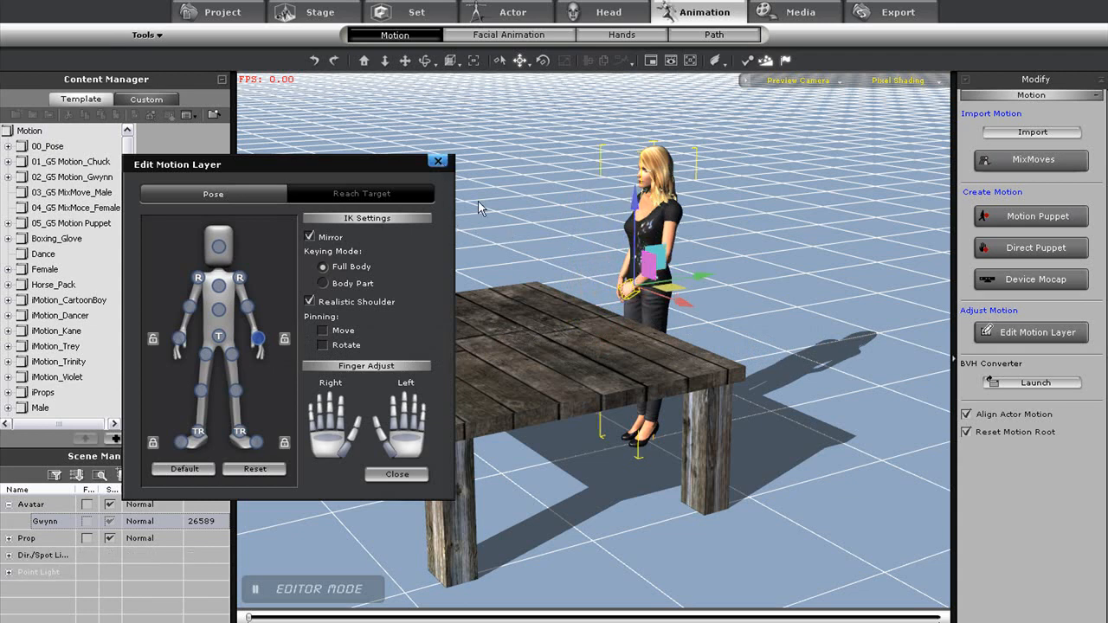
Place a Box_003 block from 3D Blocks under the desk and add it to the terrain
left_click(396, 473)
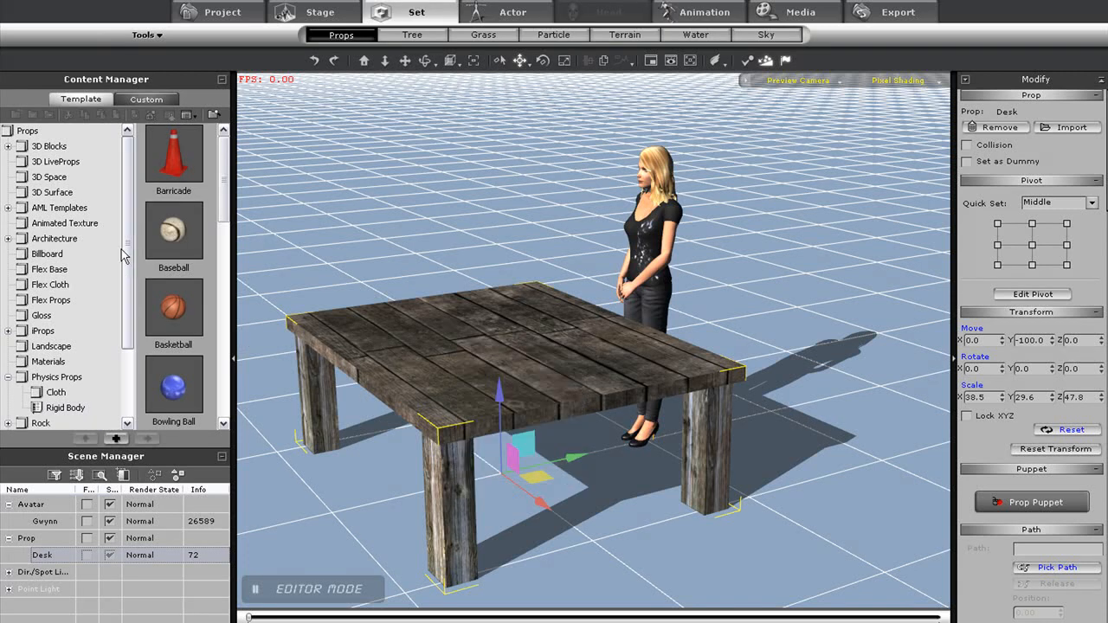
left_click(49, 146)
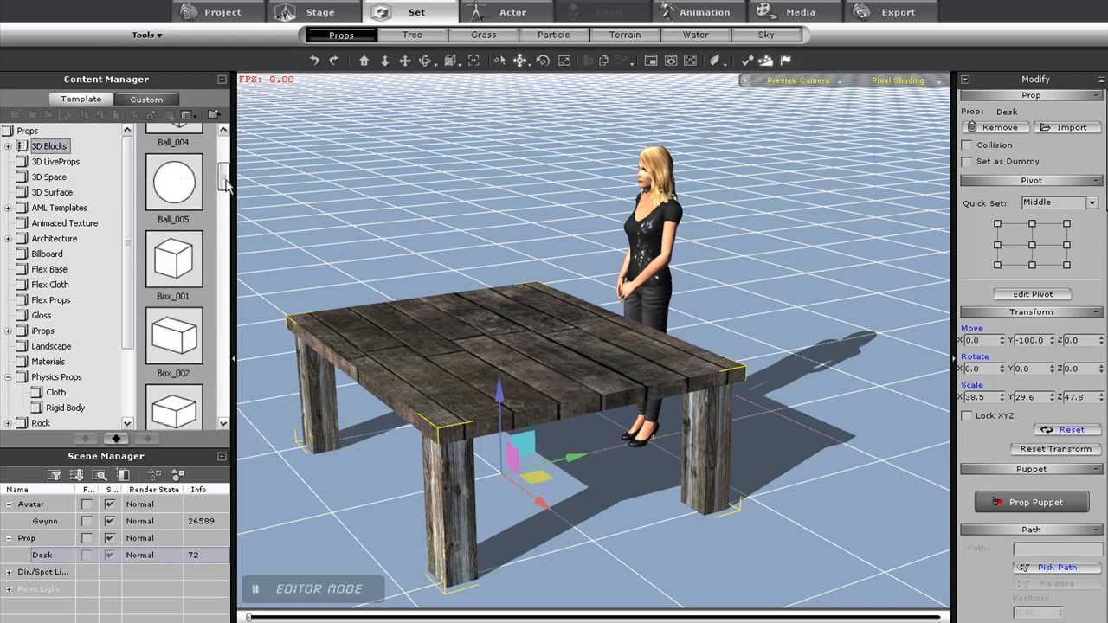
scroll("down", 3)
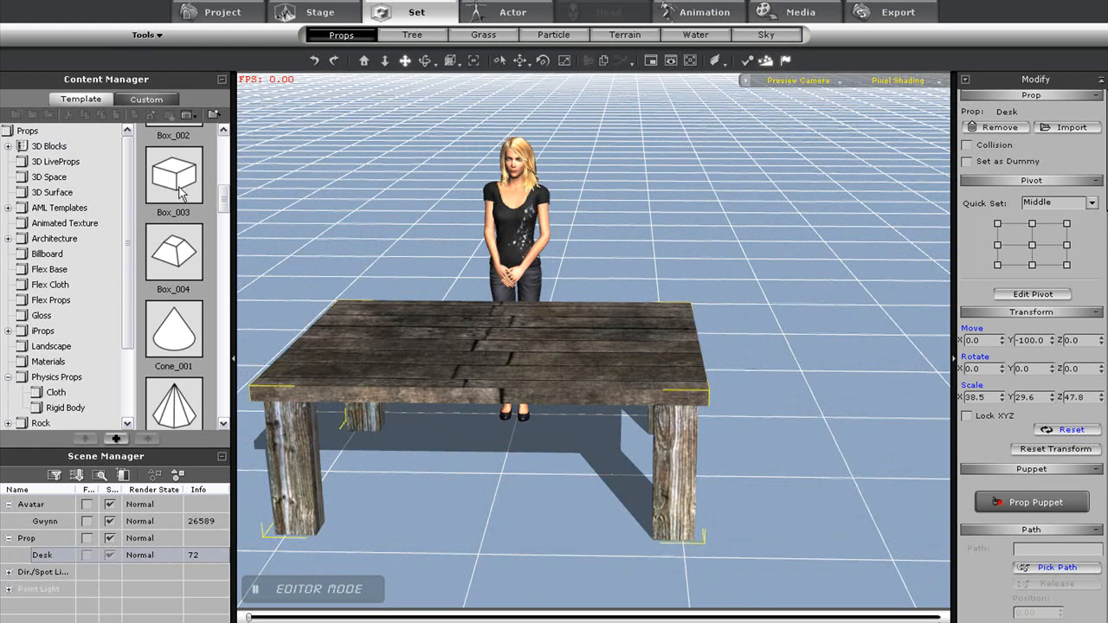
double_click(173, 175)
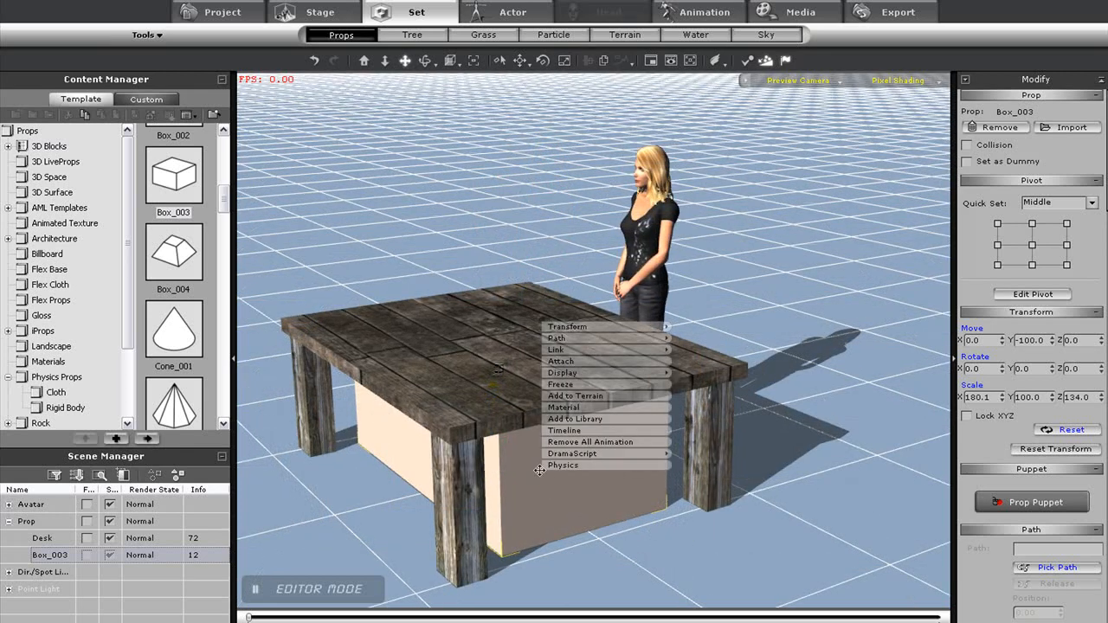
mouse_move(597, 400)
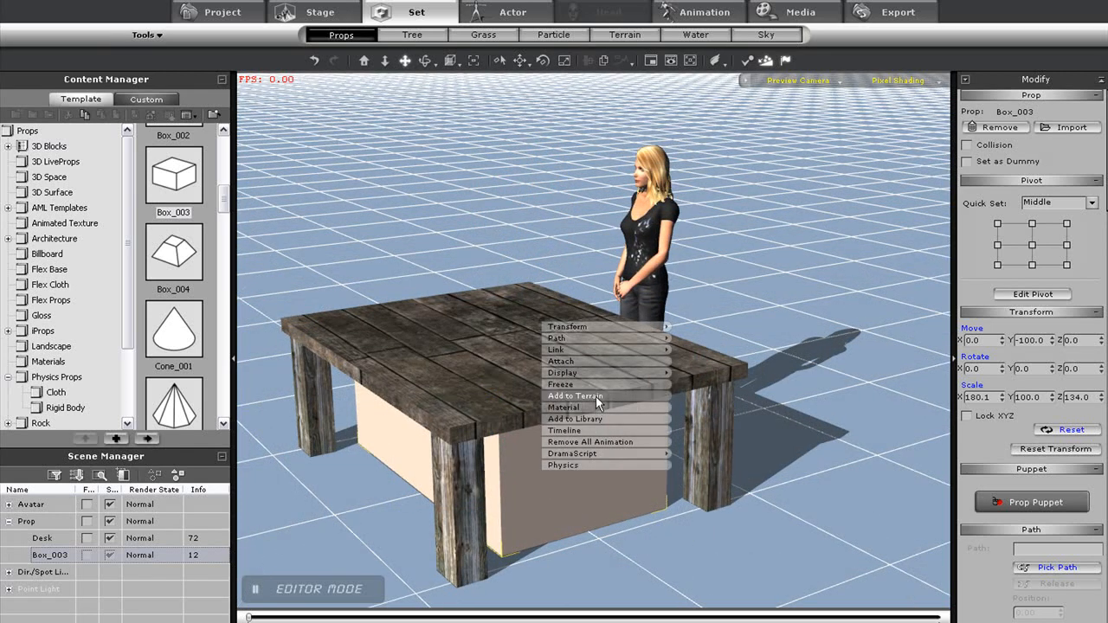
left_click(575, 396)
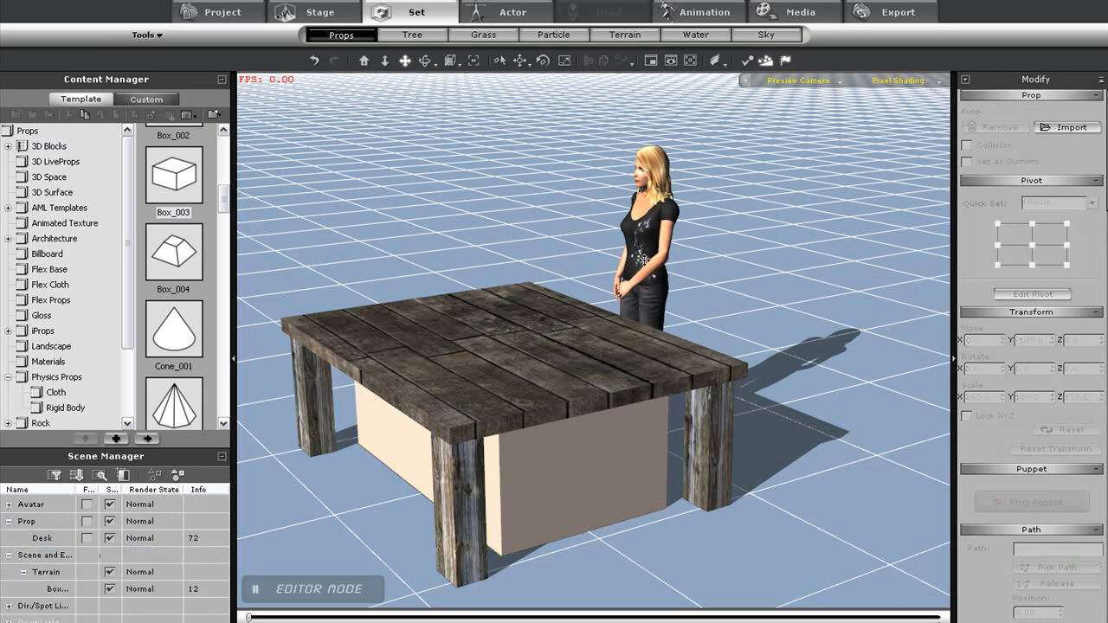
Enable Hand Contact for the standing woman and open her Edit Motion Layer editor
left_click(506, 12)
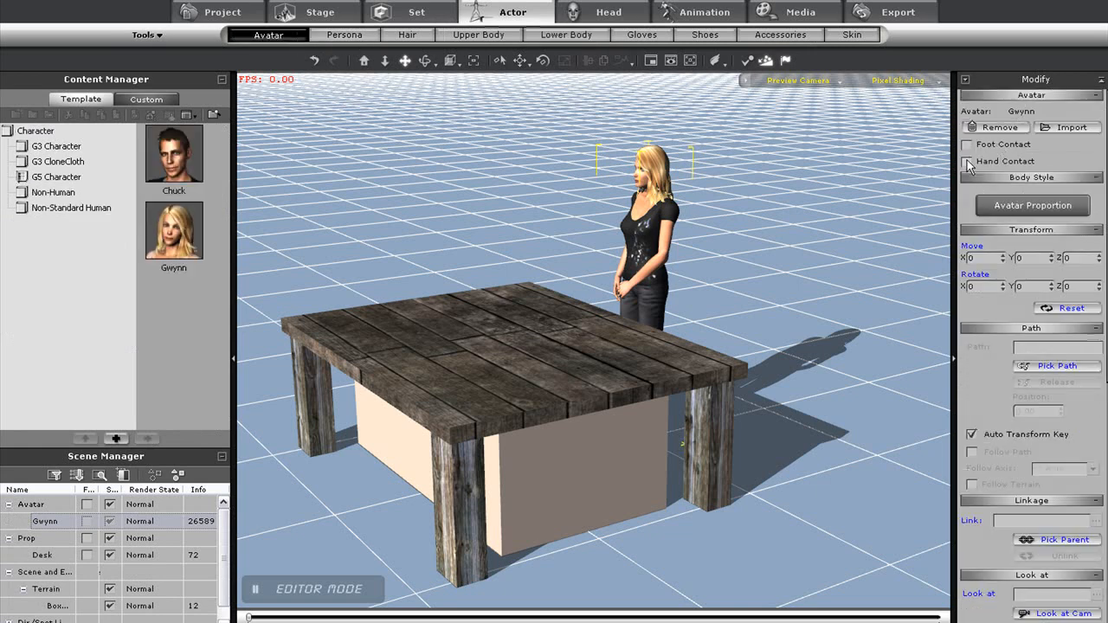
left_click(966, 145)
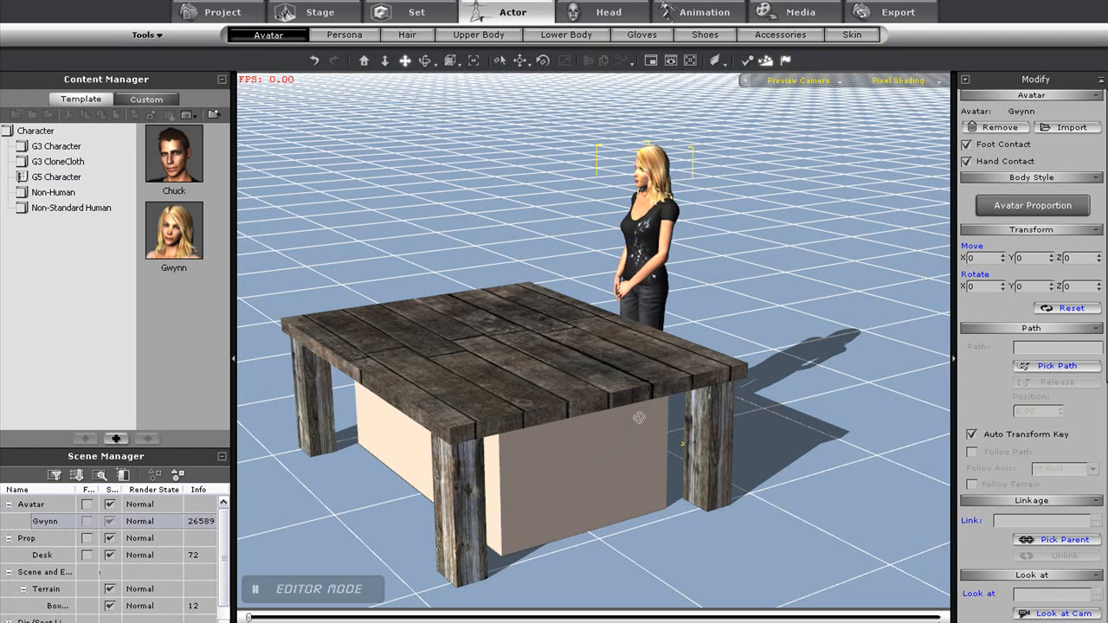
mouse_move(447, 142)
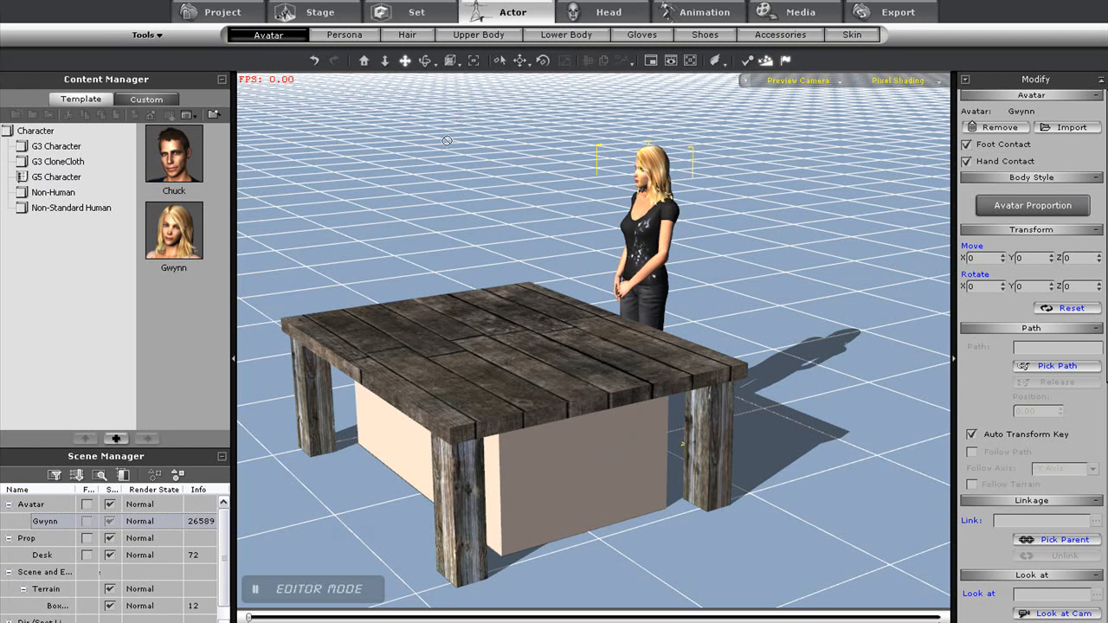
left_click(698, 11)
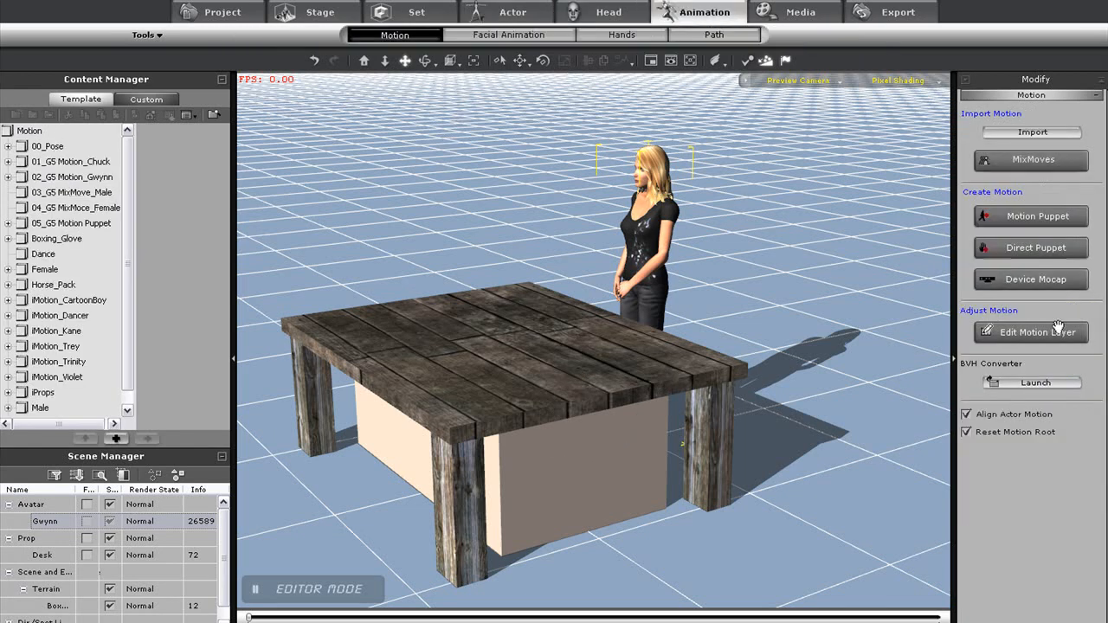
left_click(1030, 331)
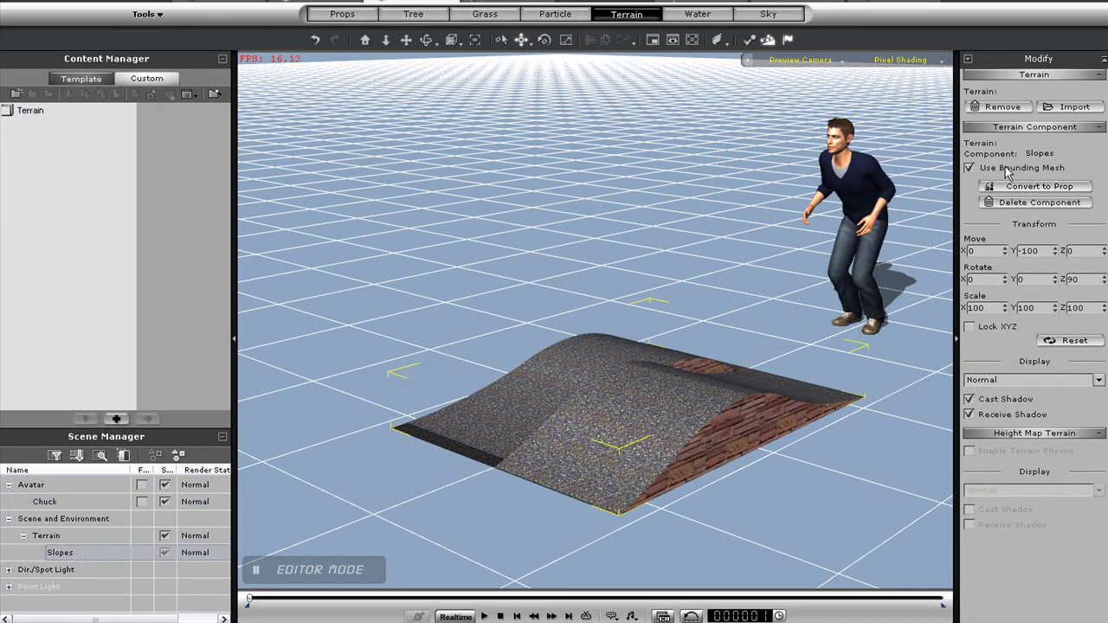
Clear the Use Bounding Mesh checkbox for the Slopes terrain
left_click(969, 167)
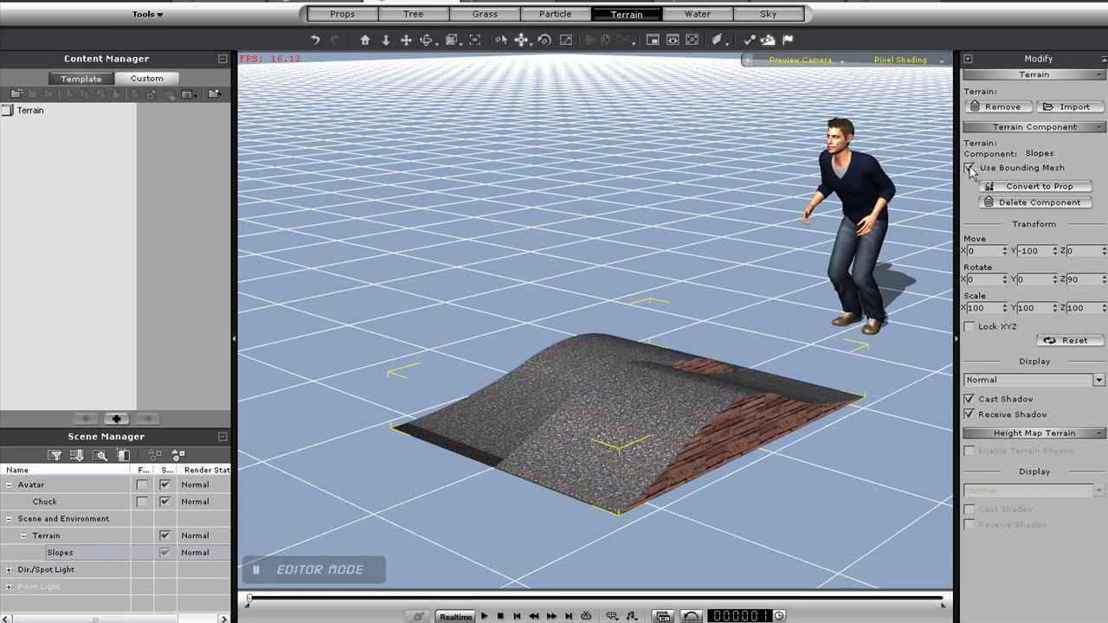
left_click(969, 167)
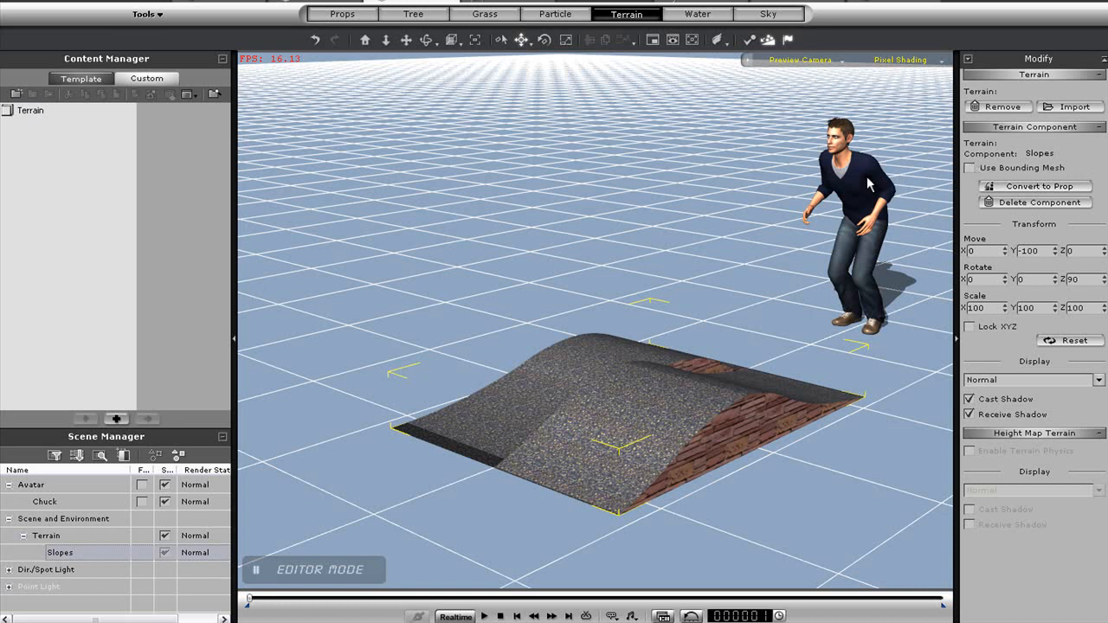